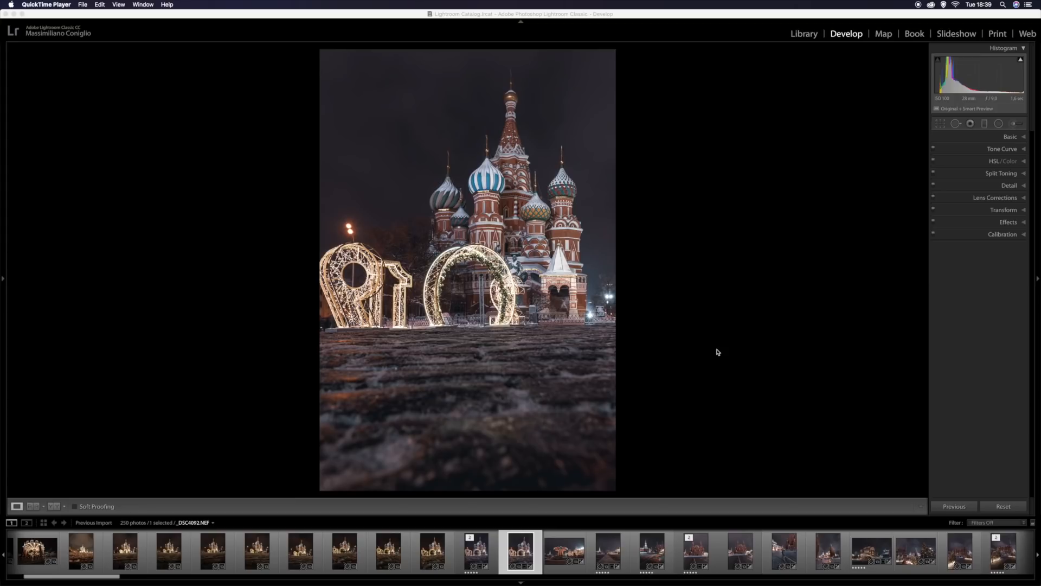
mouse_move(622, 425)
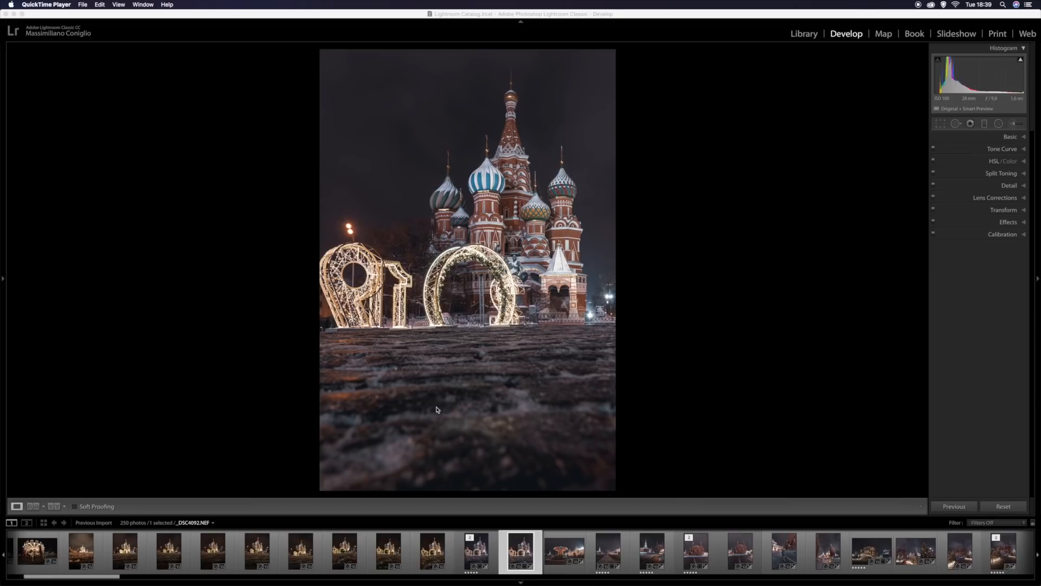
mouse_move(702, 378)
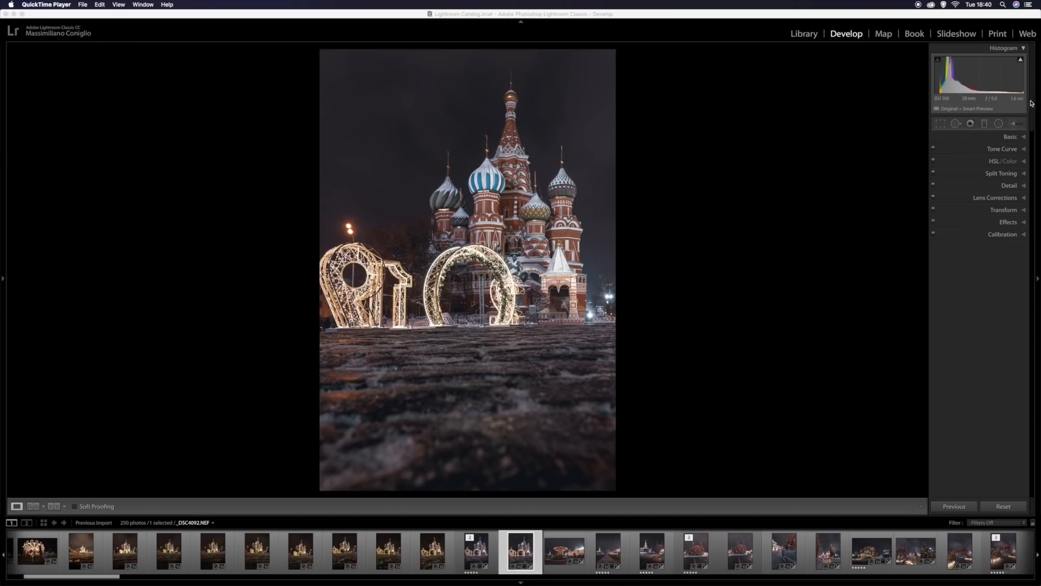
mouse_move(518, 337)
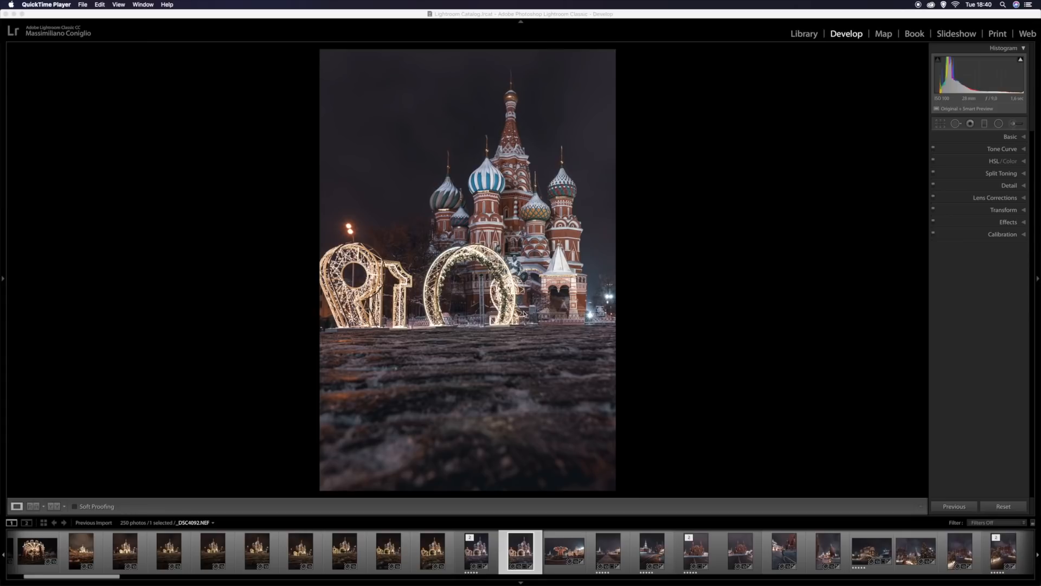
mouse_move(571, 315)
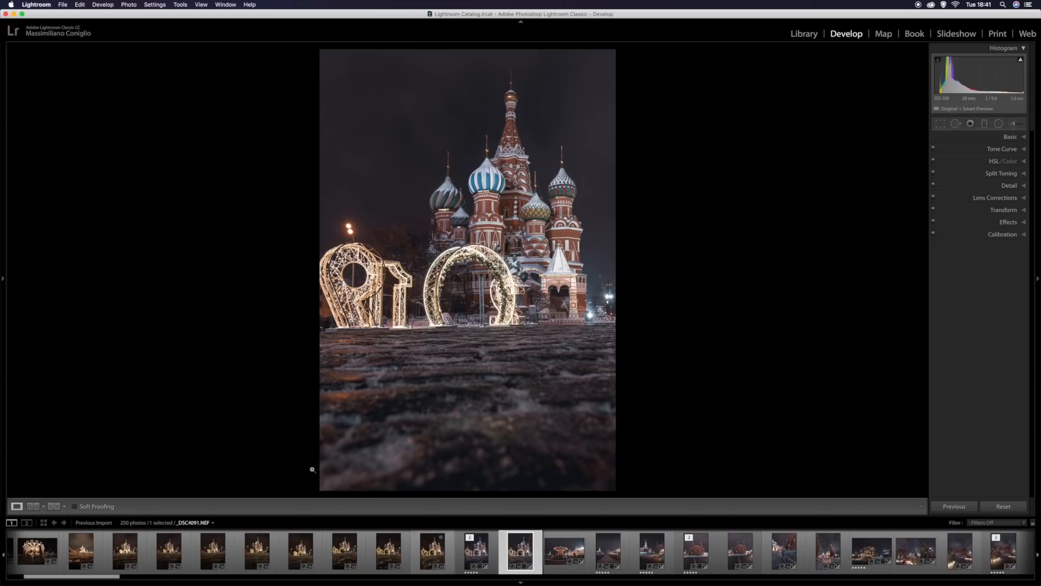
- Revert the cathedral photo to its Import history state, undoing all edits
click(4, 278)
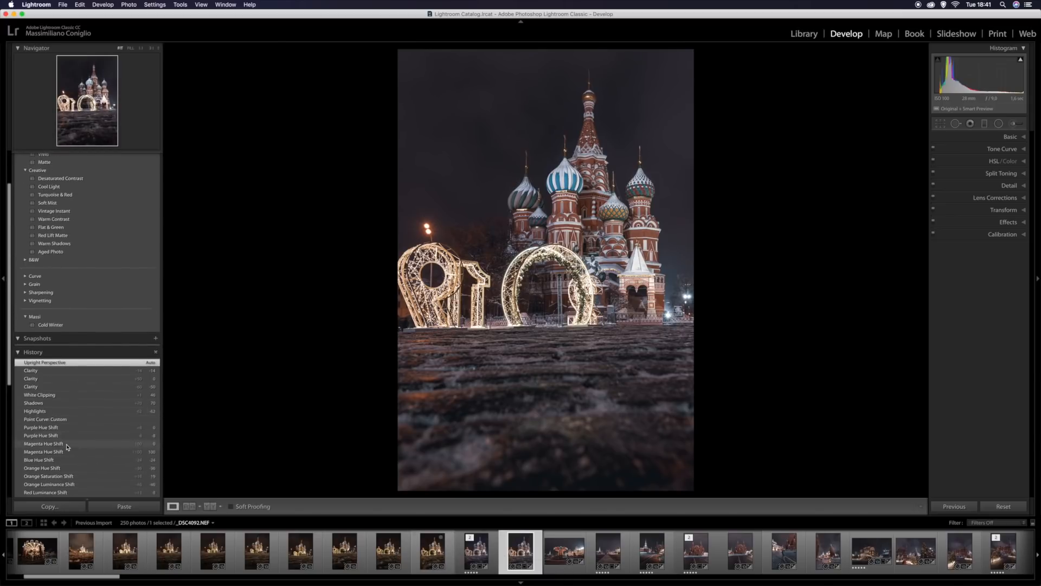
scroll(down, 3)
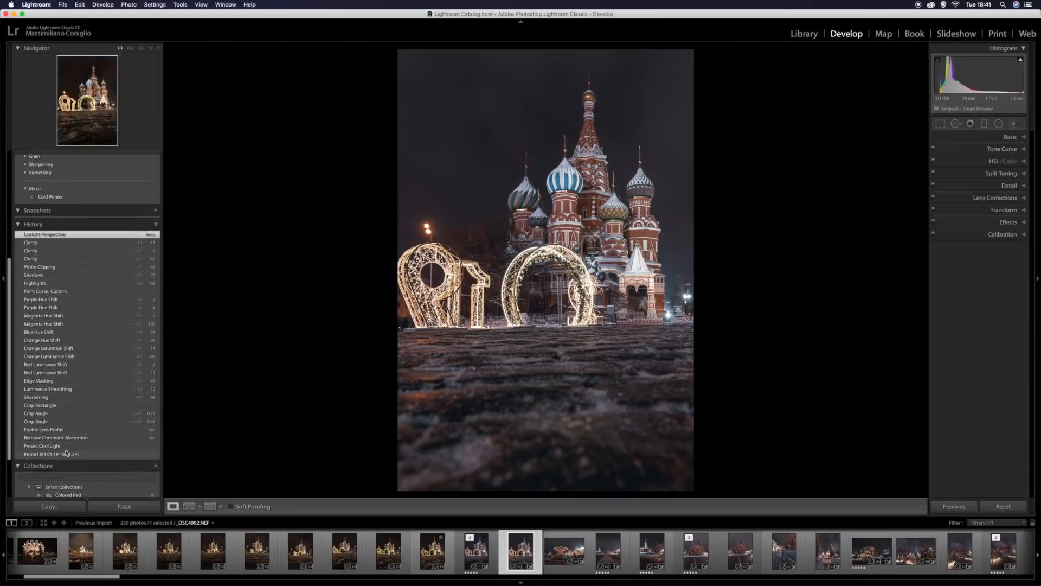
click(51, 454)
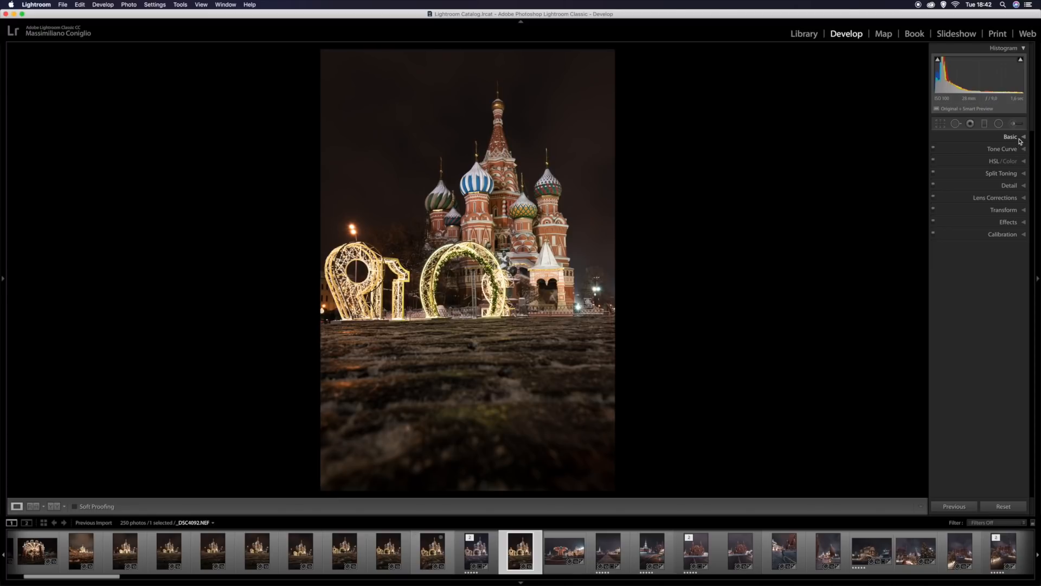
- Replace the Adobe Color profile with Artistic 04 from the Profile browser
click(1011, 137)
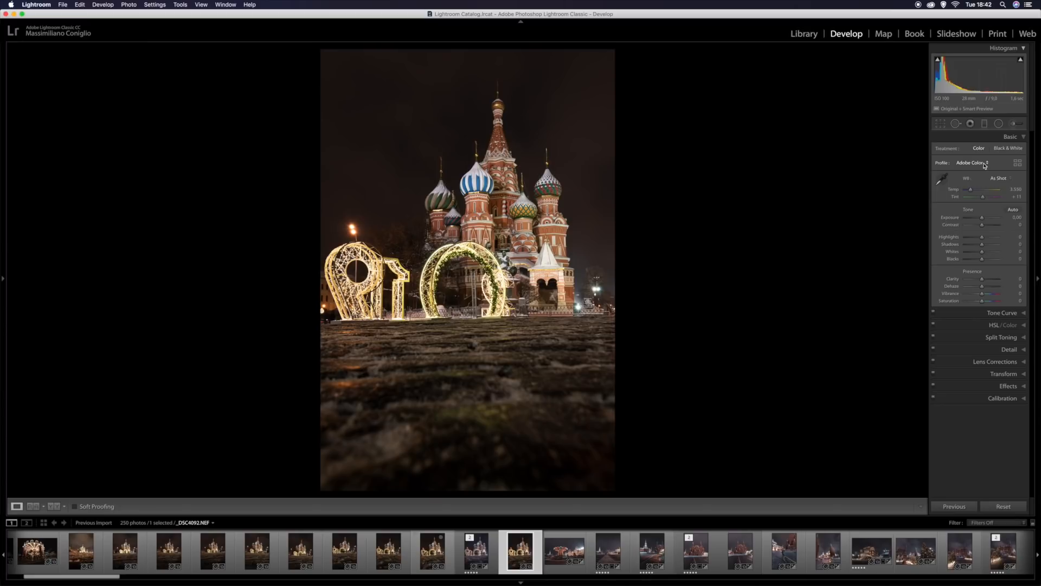
click(971, 162)
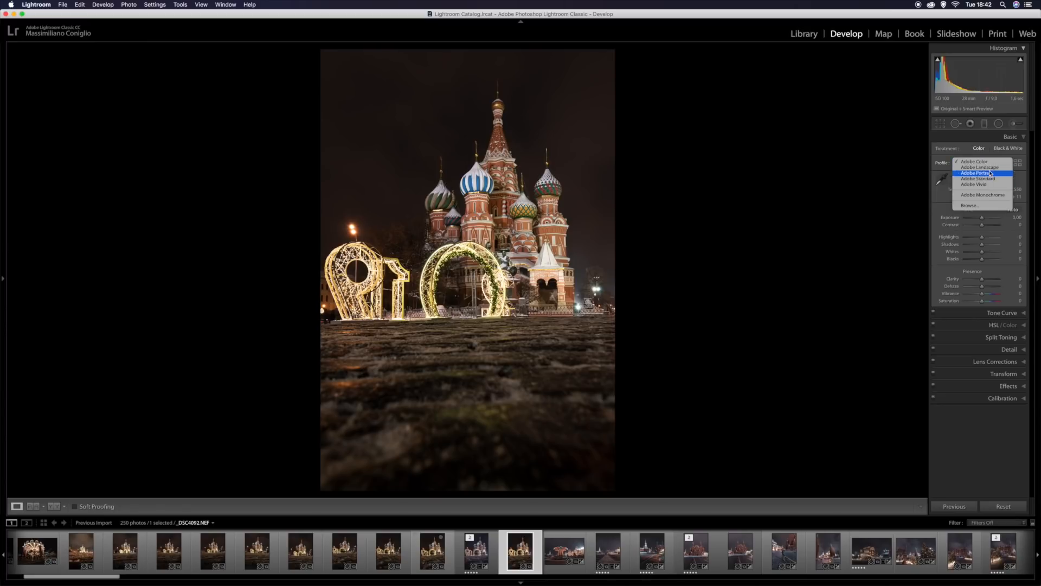
click(976, 162)
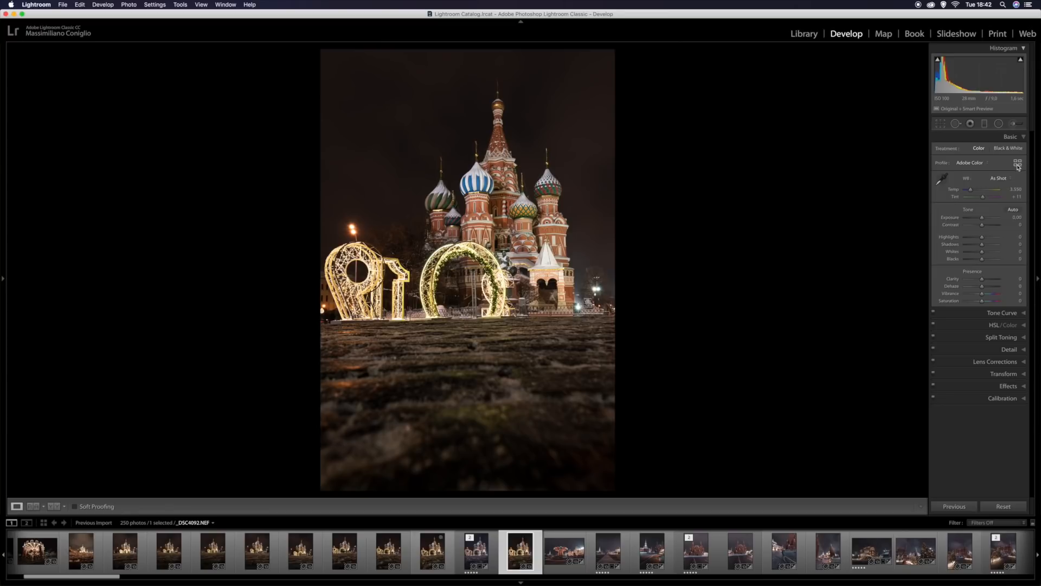
click(1017, 163)
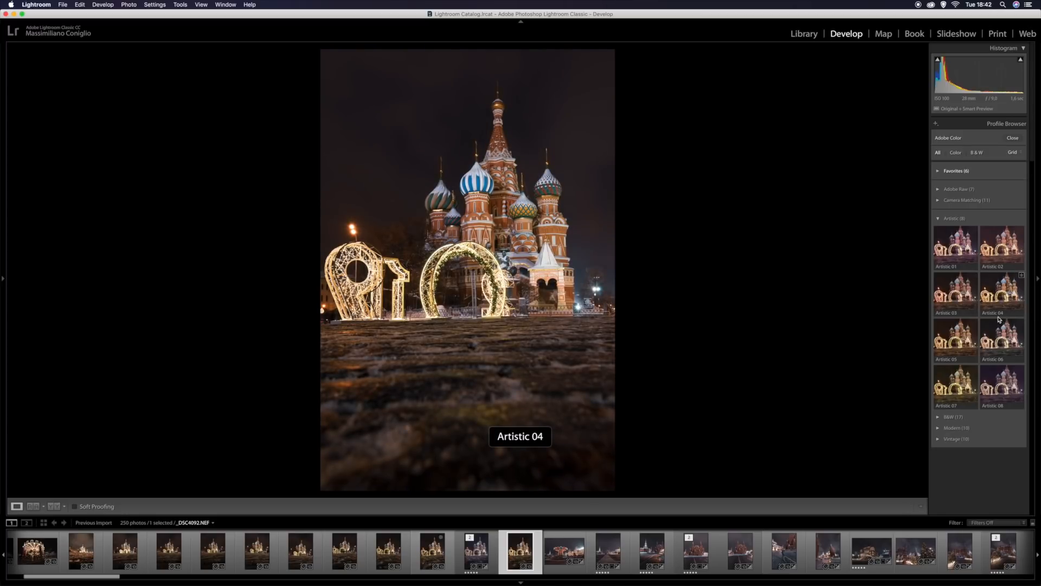
click(1001, 304)
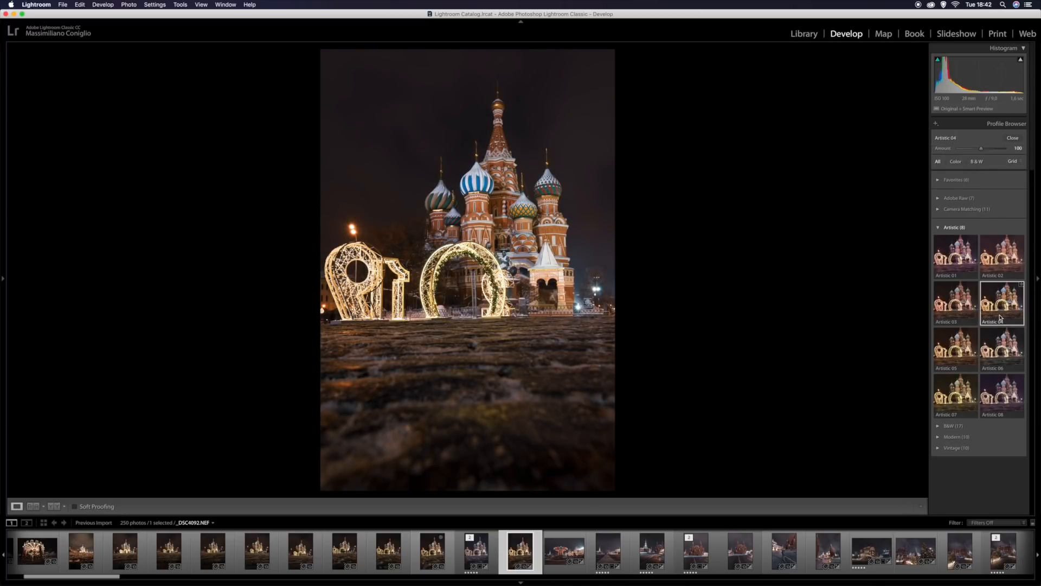
click(1012, 138)
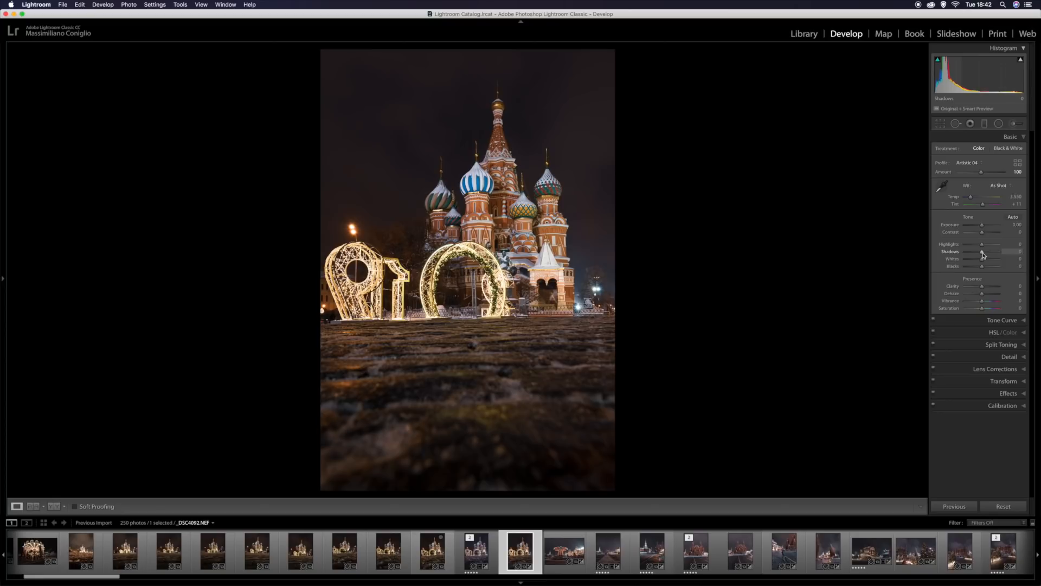
- Set Shadows +70, Highlights −78, Whites +19 and Blacks −10 while previewing clipping
drag(981, 259, 994, 260)
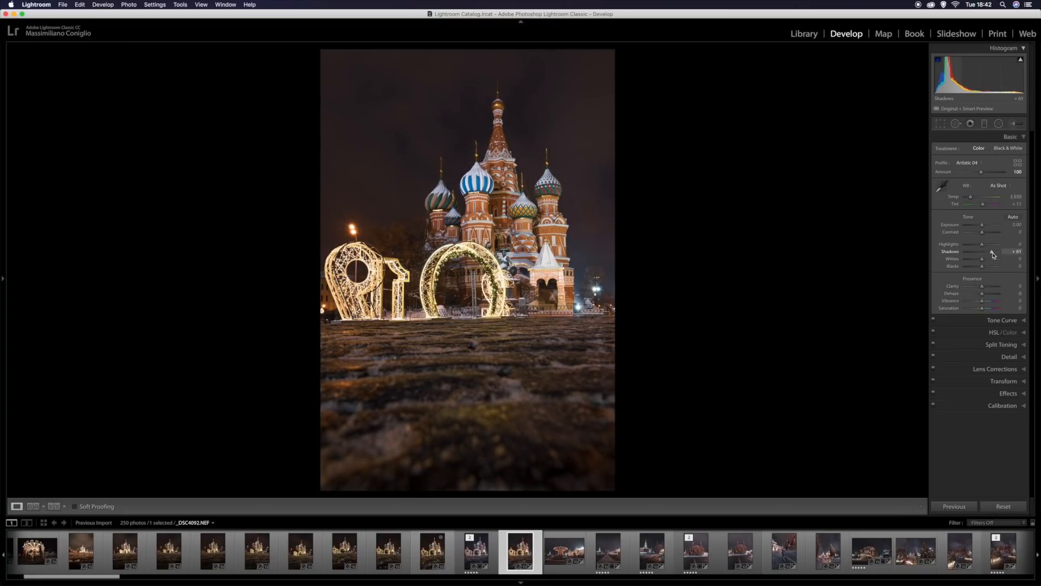
drag(992, 260, 998, 259)
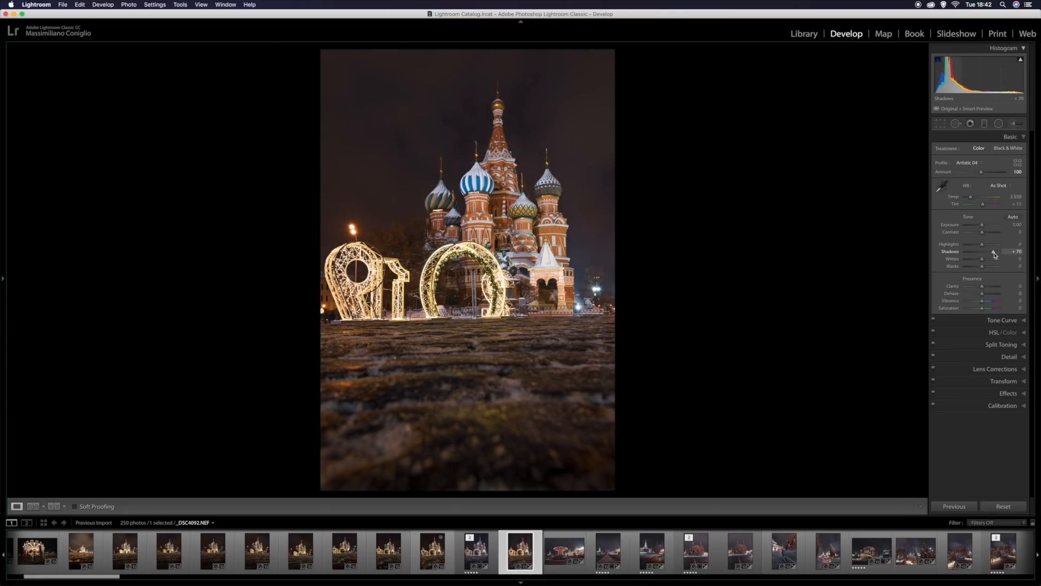
drag(989, 244, 973, 244)
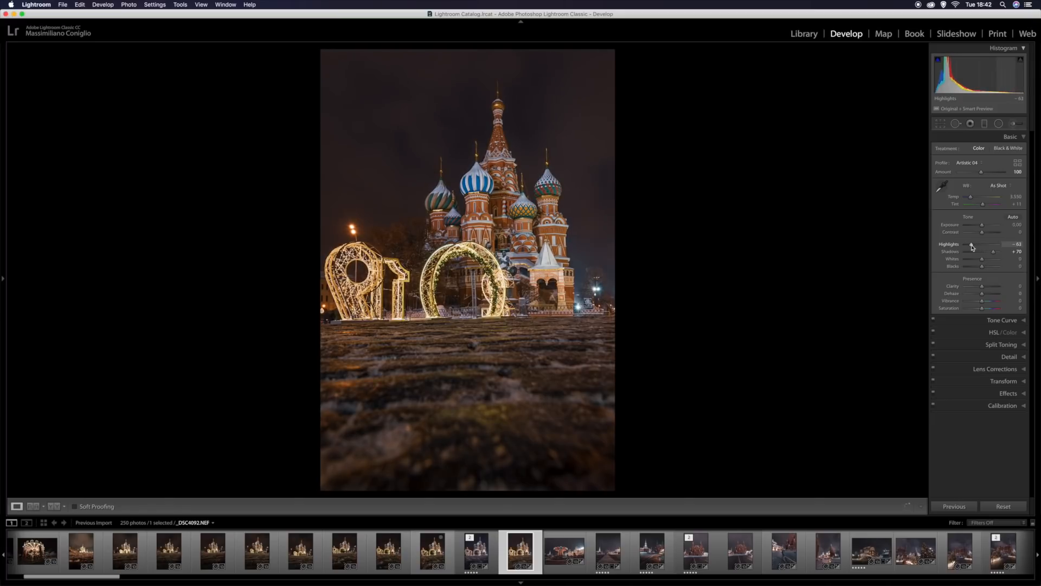
drag(993, 243, 982, 244)
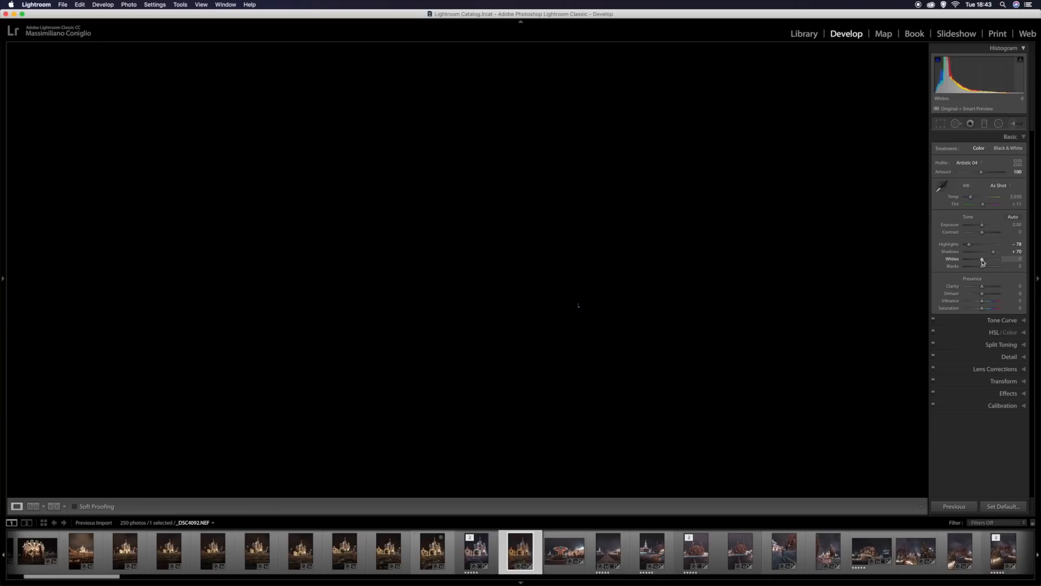
drag(982, 259, 988, 259)
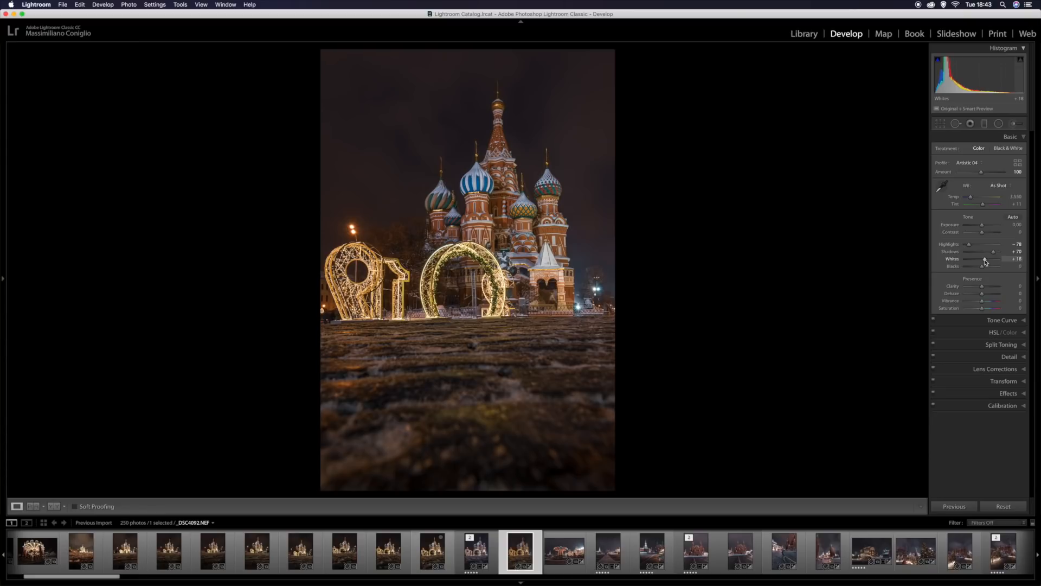
drag(983, 259, 985, 259)
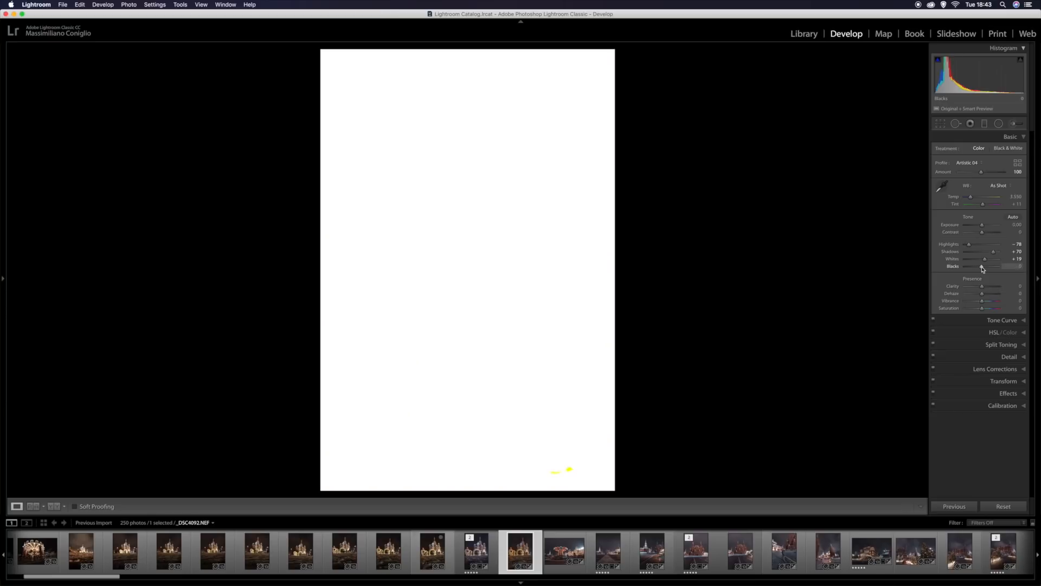
drag(985, 266, 982, 266)
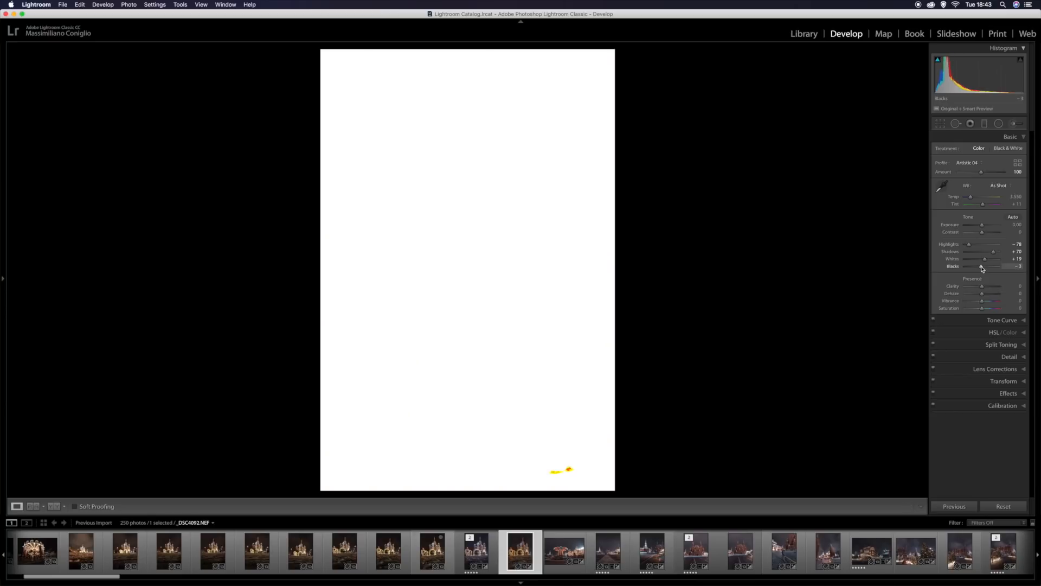
drag(985, 267, 980, 266)
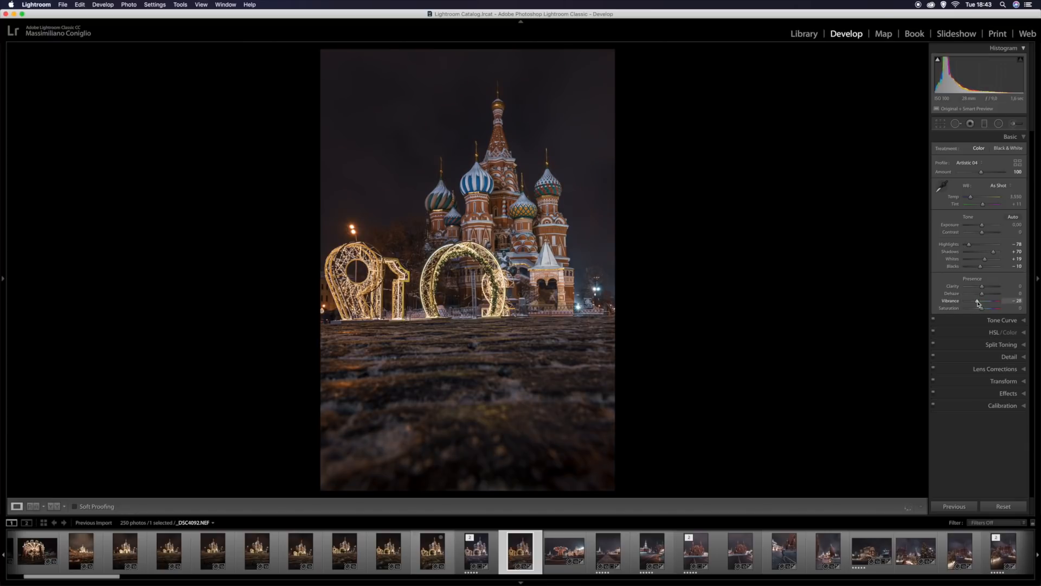
- Lower vibrance and saturation to −30 for a muted, desaturated look
drag(989, 300, 991, 300)
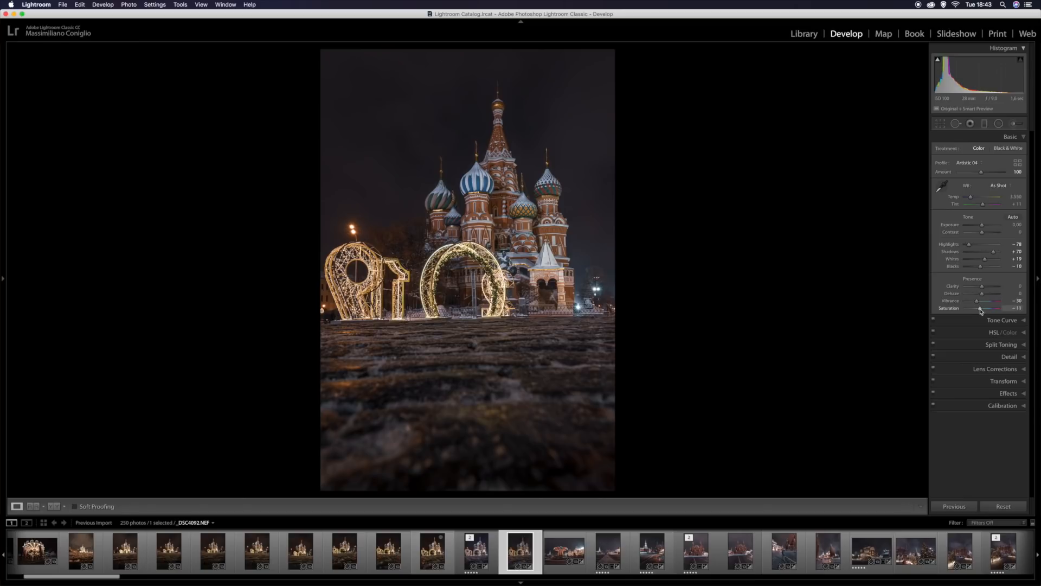
drag(983, 308, 978, 308)
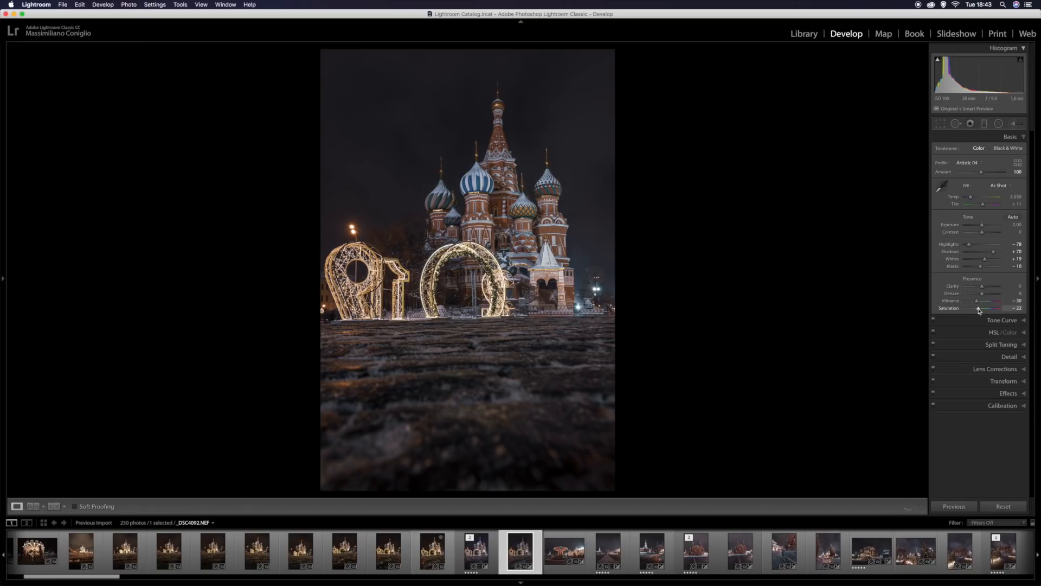
drag(986, 307, 983, 308)
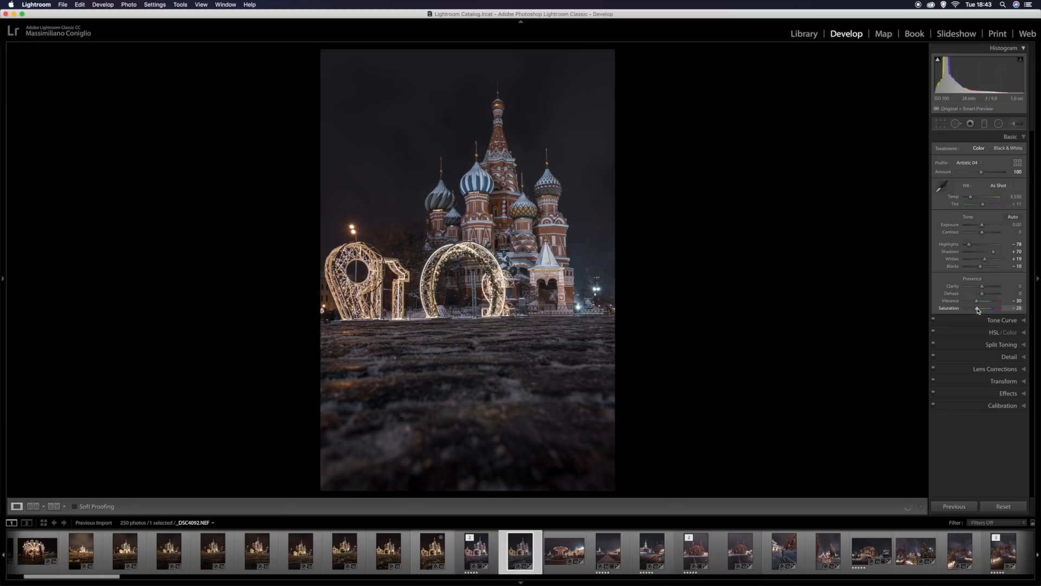
drag(983, 307, 977, 308)
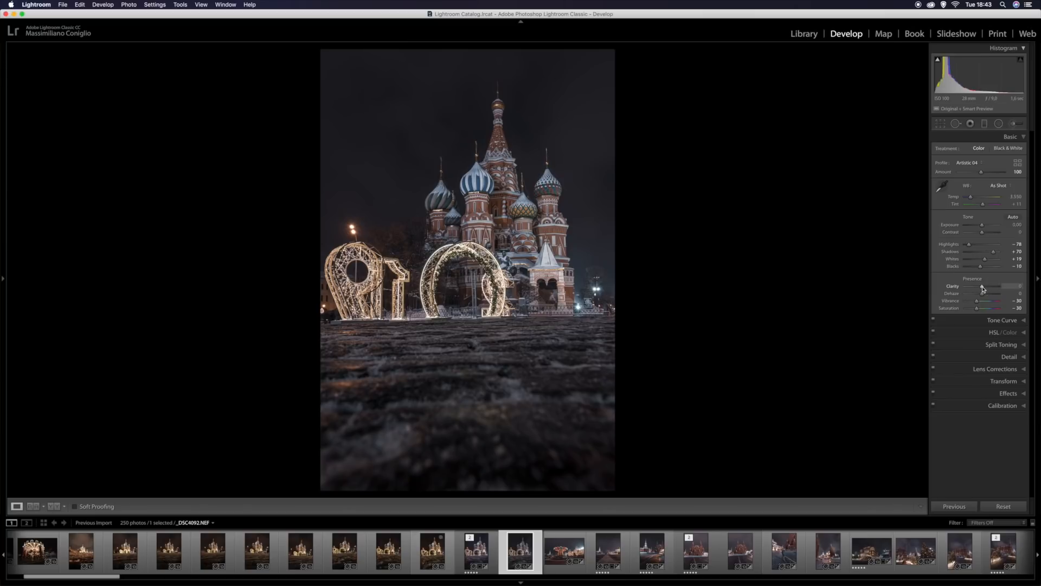
- Try a stronger clarity, then settle it at about −8
drag(982, 290, 993, 290)
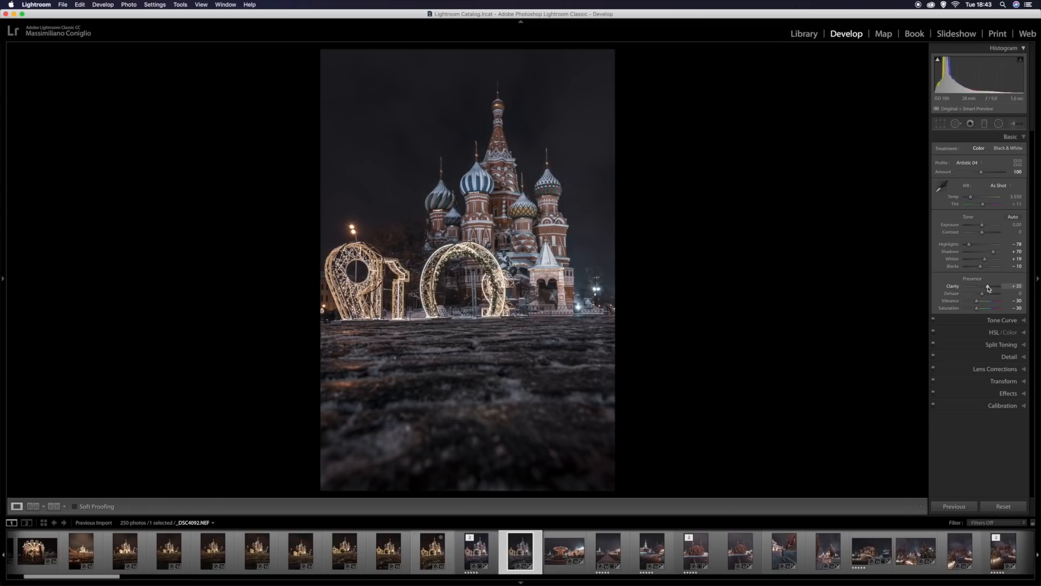
drag(994, 286, 983, 286)
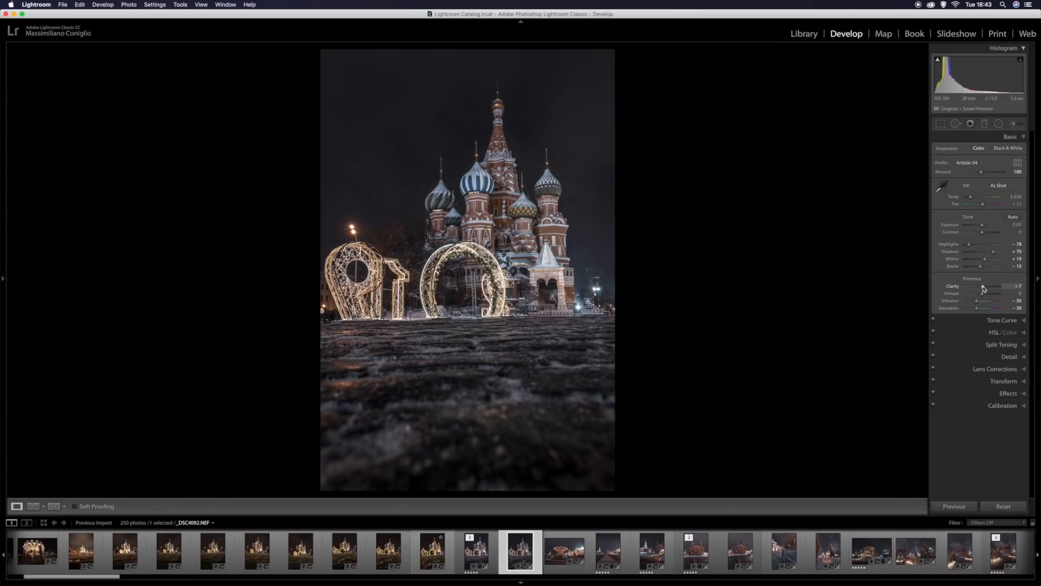
drag(982, 290, 981, 290)
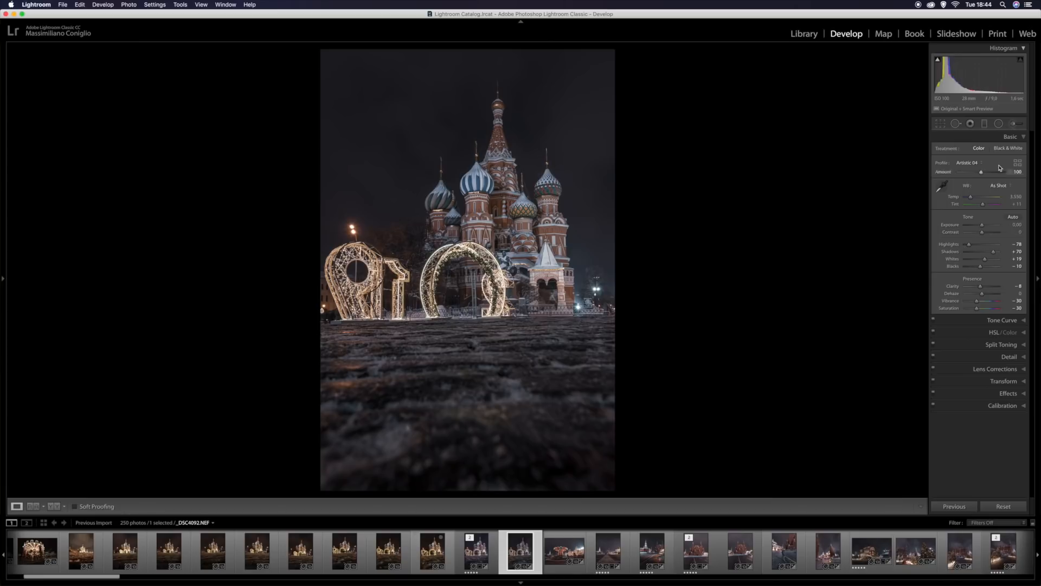
- Apply Upright Auto perspective correction in the Transform panel
click(1010, 137)
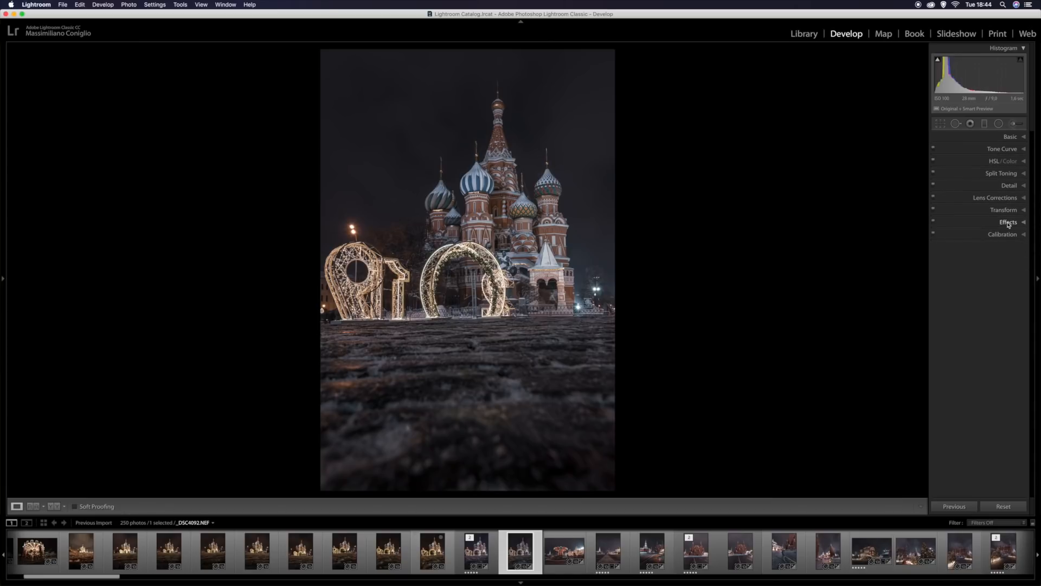
click(1005, 210)
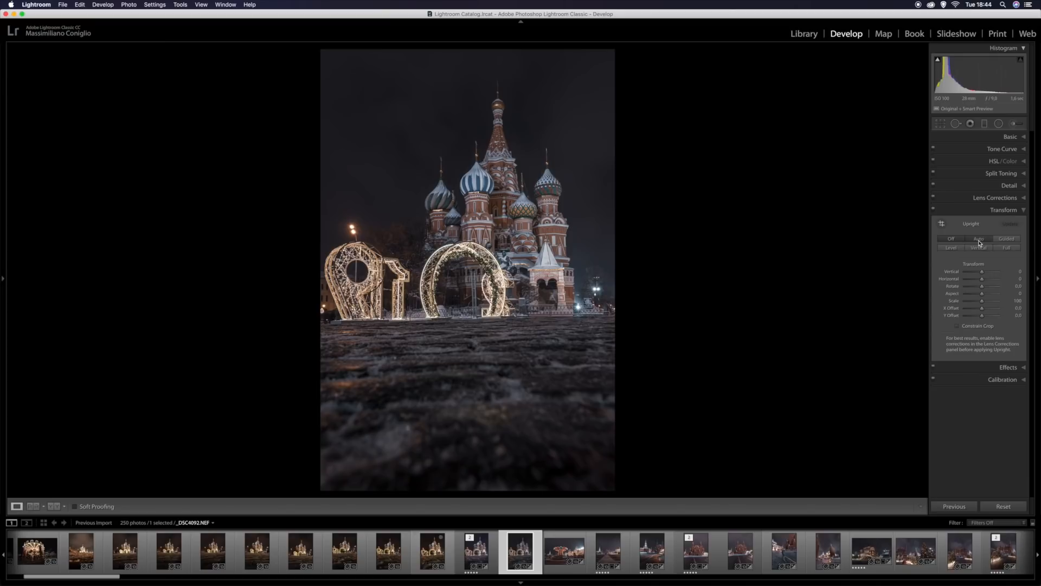
click(978, 239)
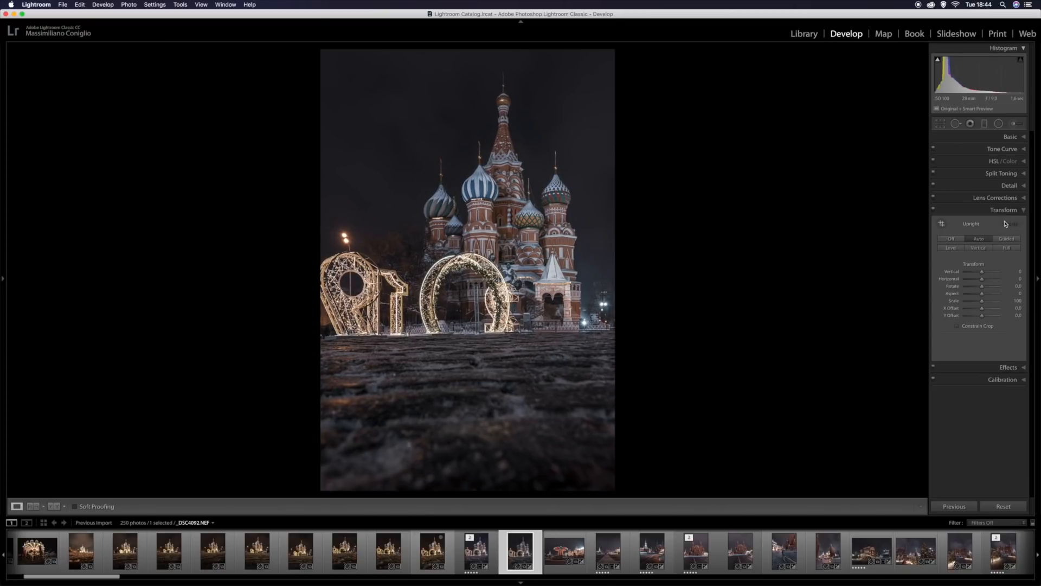
click(1003, 210)
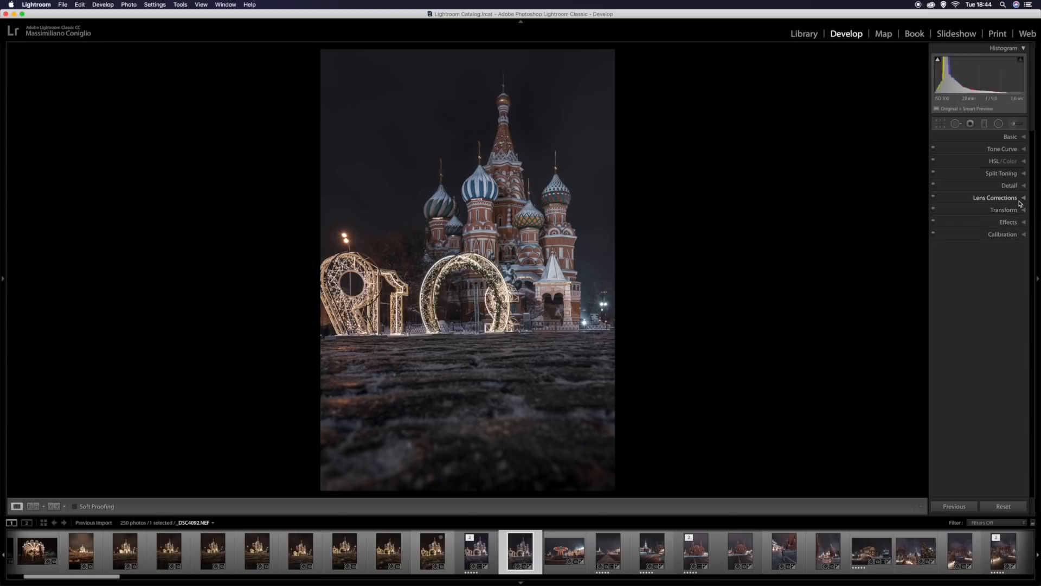
- Enable lens profile corrections on the photo
click(997, 198)
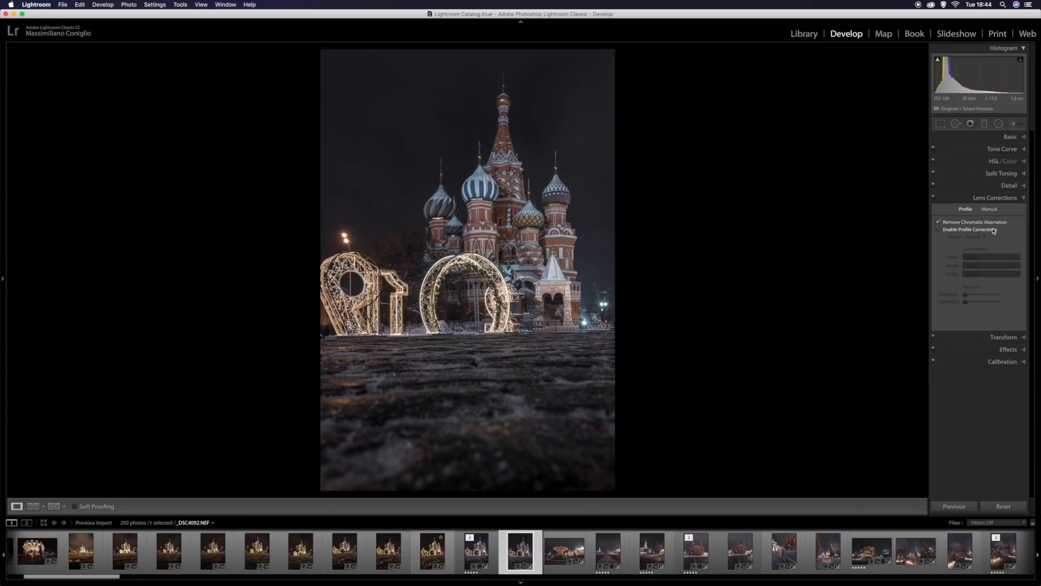
click(938, 229)
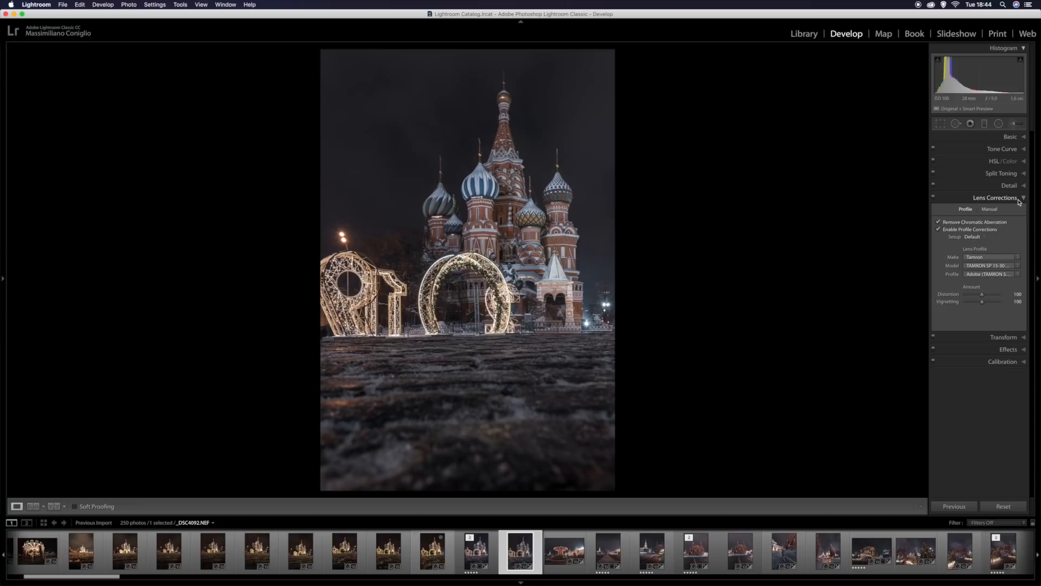
click(1009, 185)
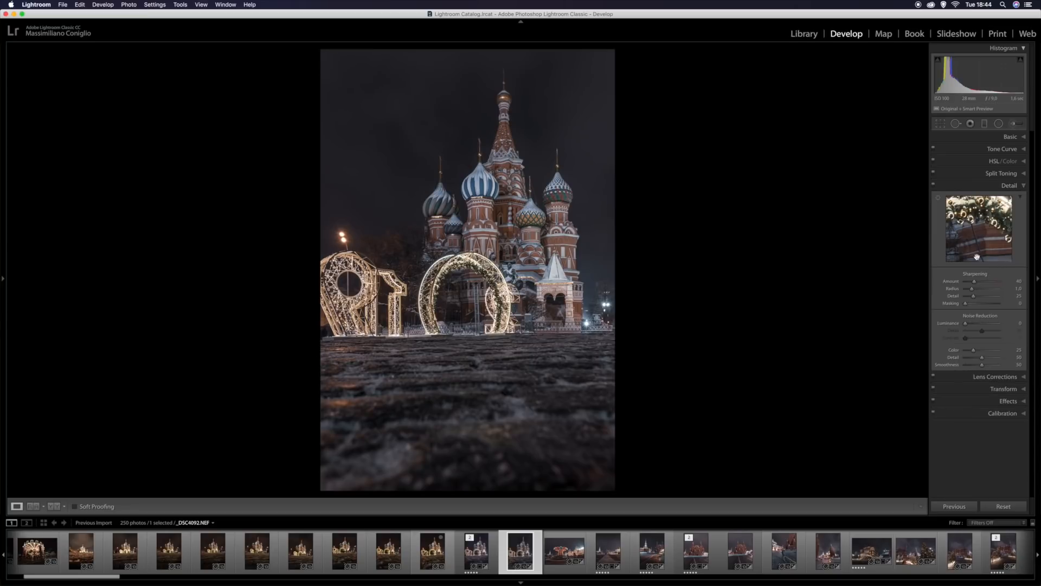
- Set sharpening amount 91, masking 58 and luminance noise reduction 11
drag(972, 281, 989, 280)
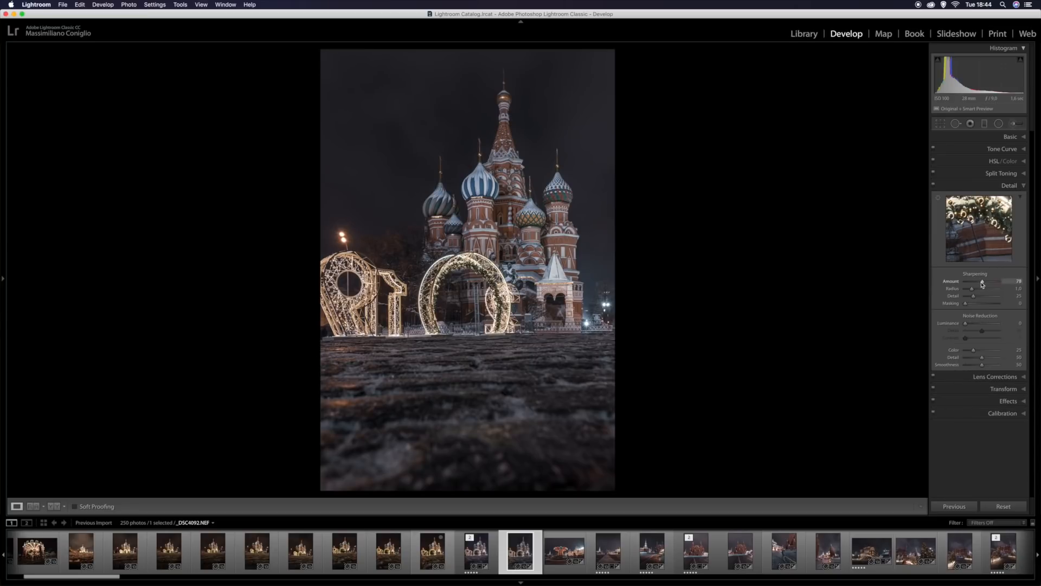
drag(974, 281, 986, 281)
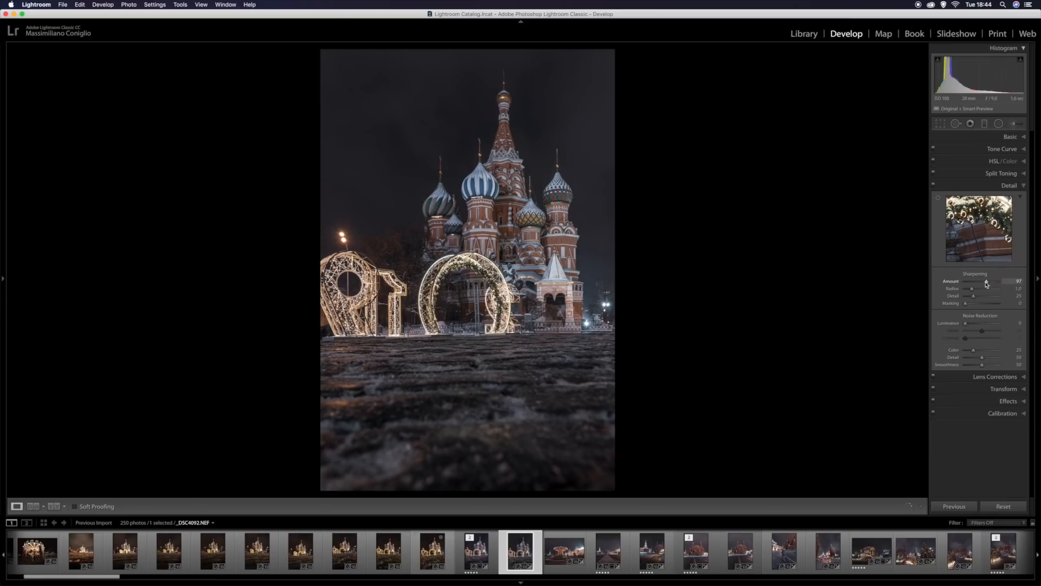
drag(988, 281, 985, 280)
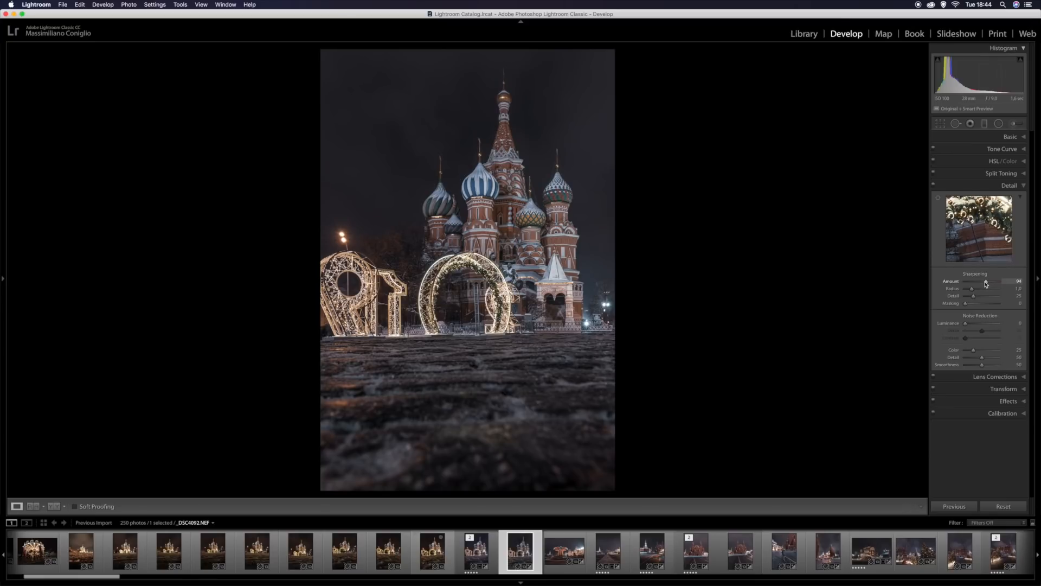
drag(989, 281, 982, 281)
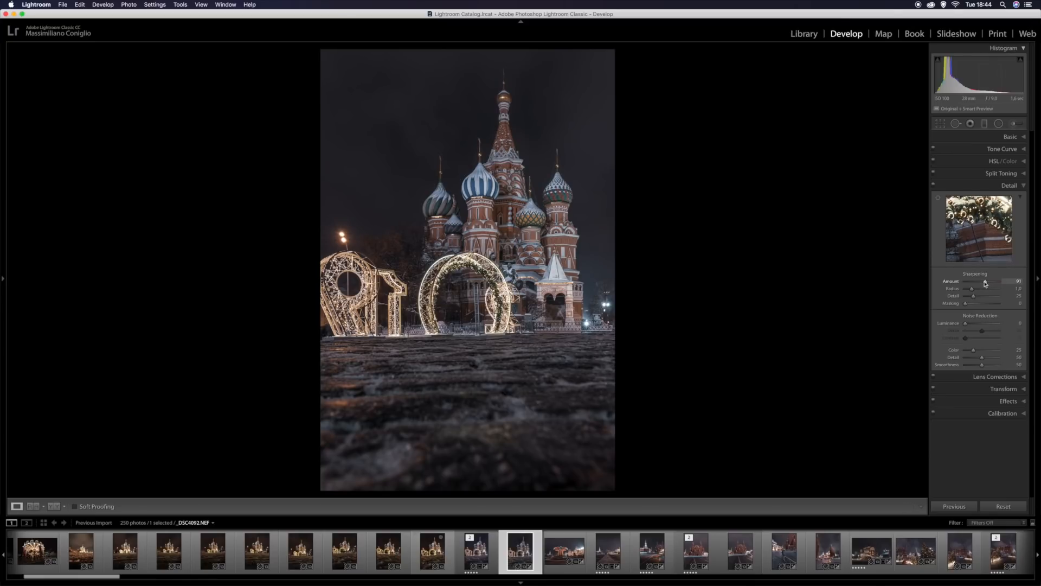
drag(965, 323, 976, 323)
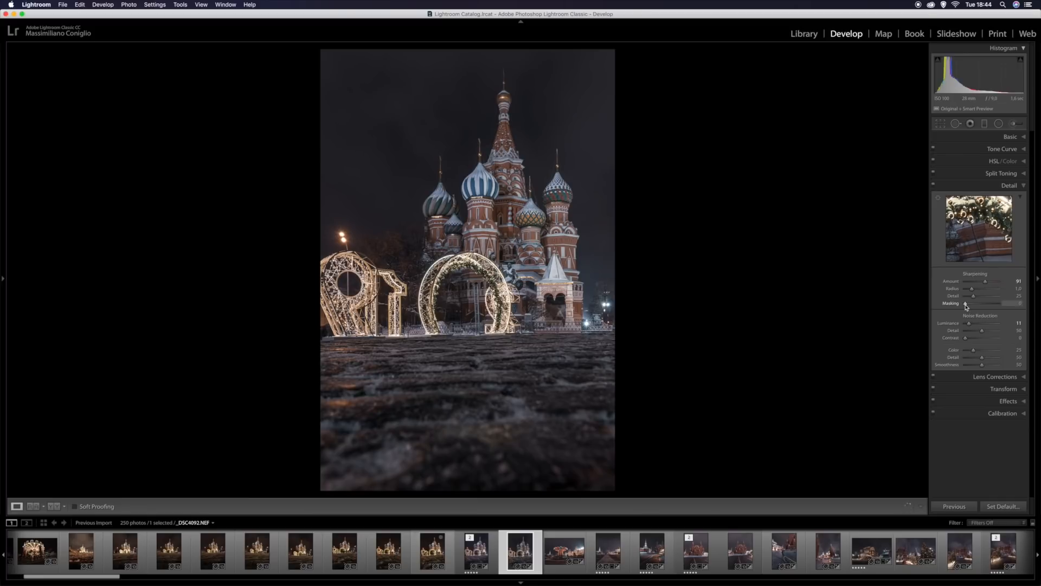
drag(965, 304, 985, 304)
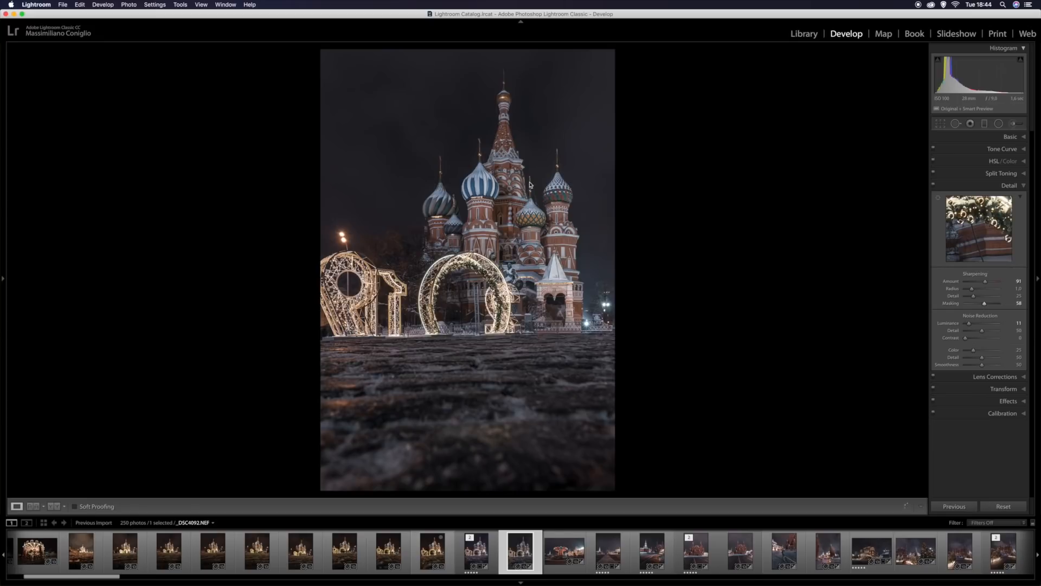
- Add a −17 post-crop vignette in the Effects panel
click(1009, 185)
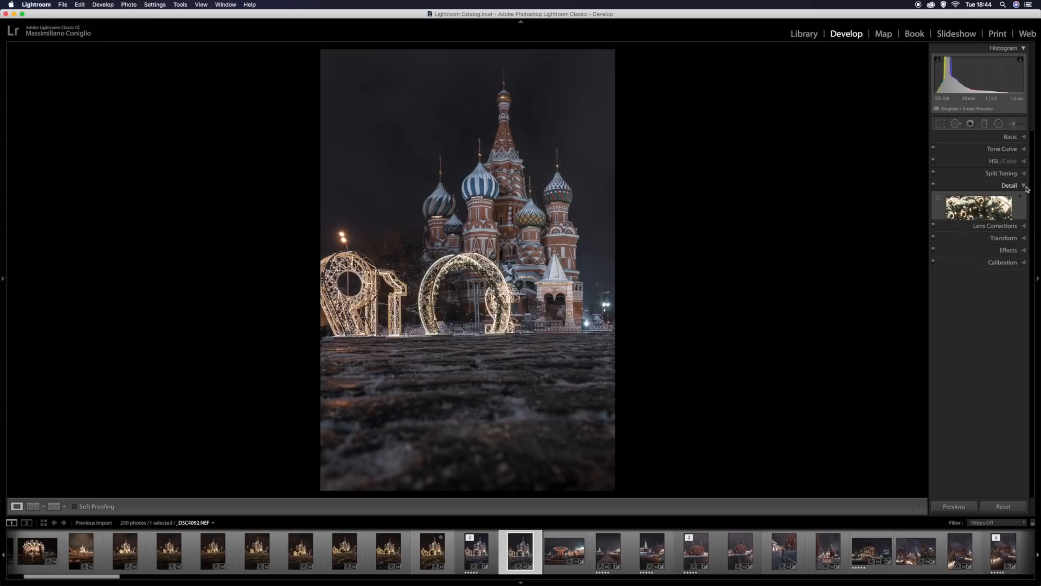
click(1008, 185)
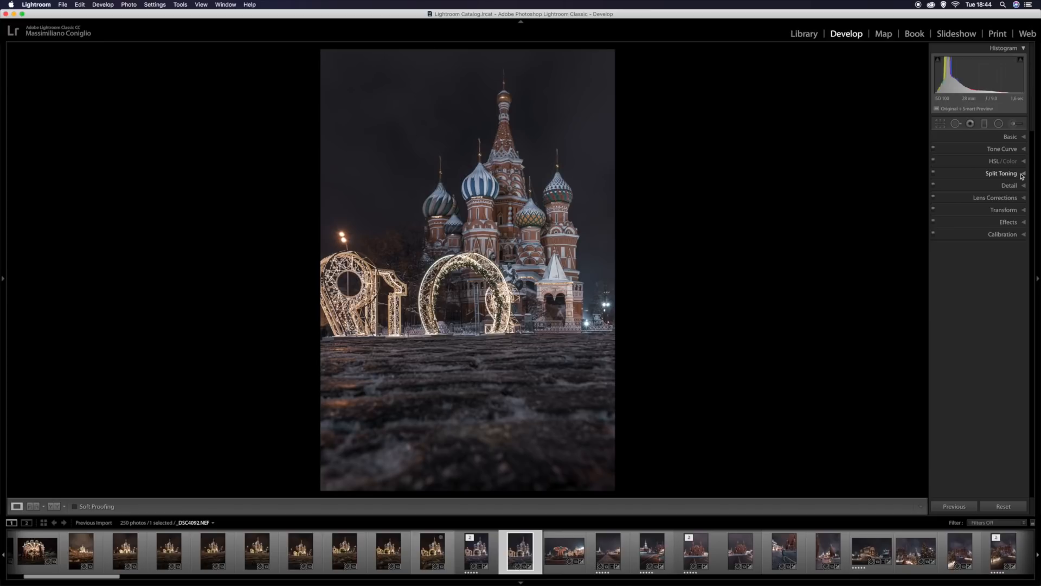
click(1009, 222)
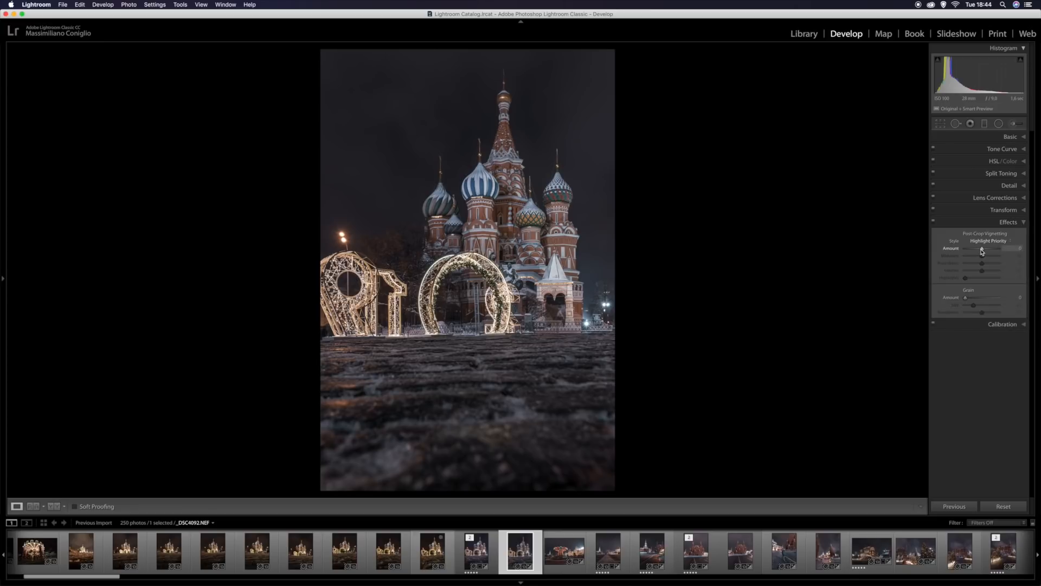
drag(989, 248, 978, 249)
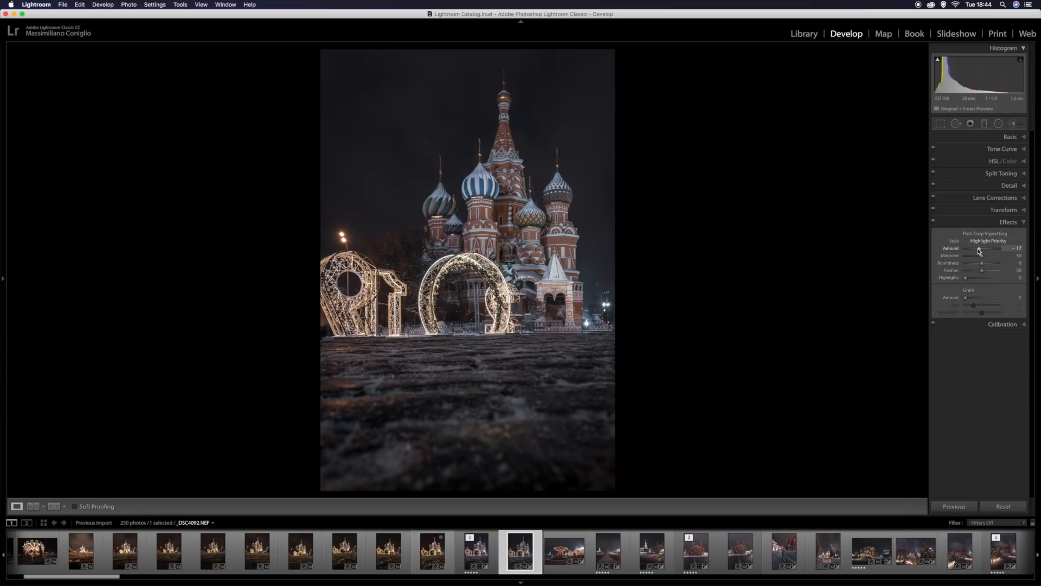
click(1008, 222)
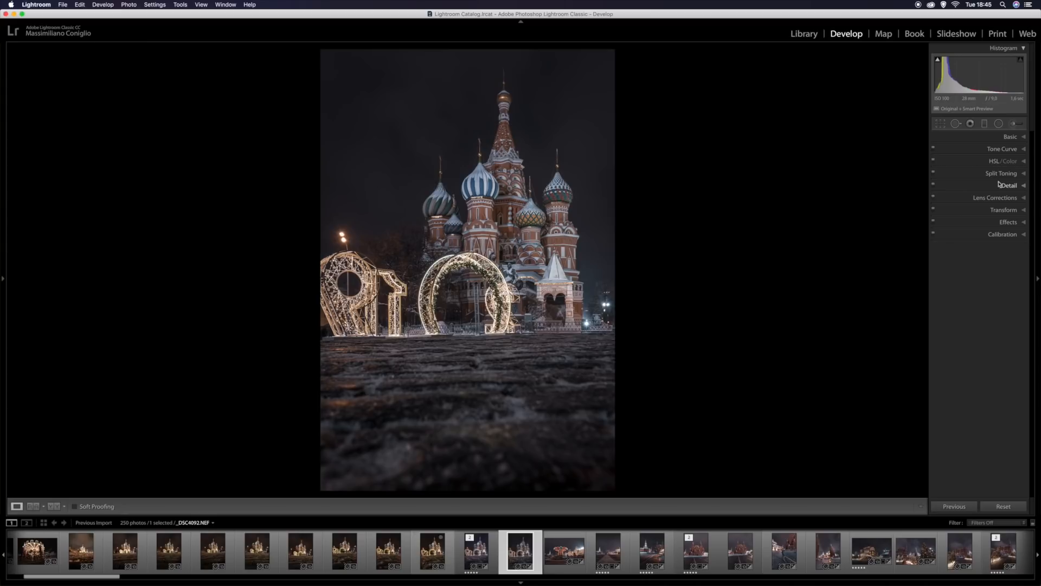
- Set the HSL hue sliders to Orange −35 and Blue −23
click(1005, 160)
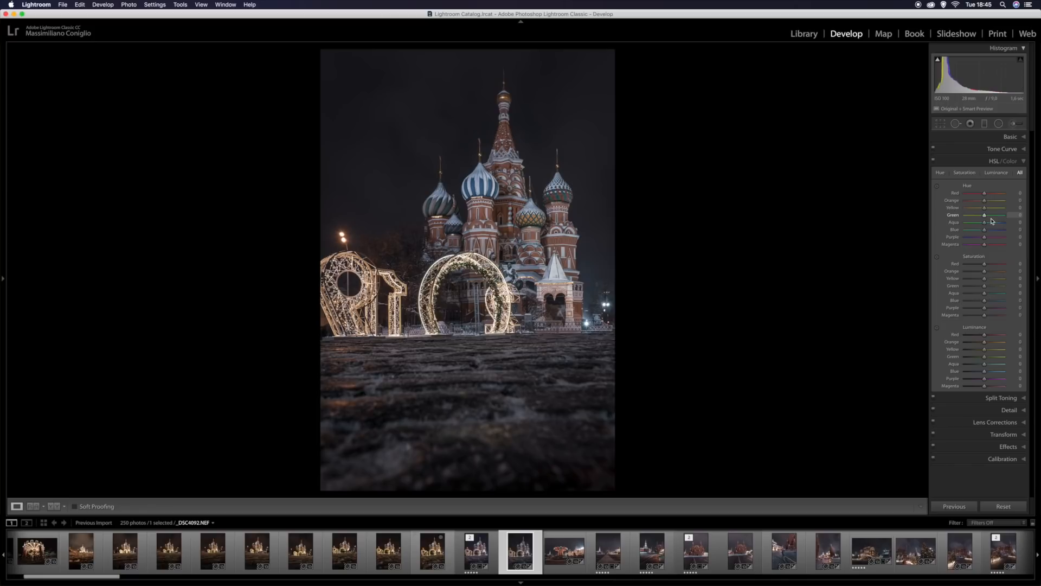
mouse_move(985, 202)
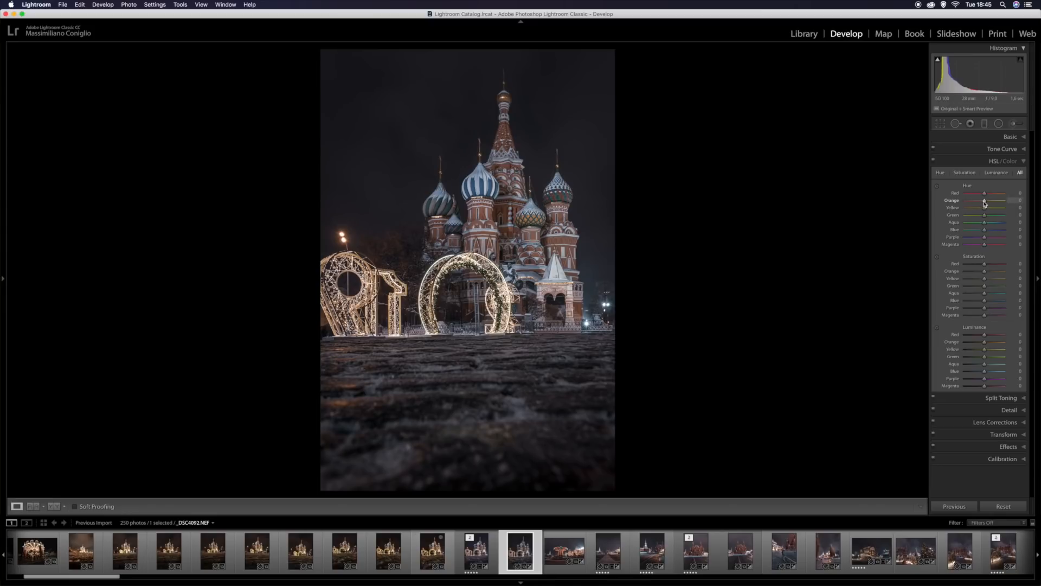
drag(985, 200, 983, 200)
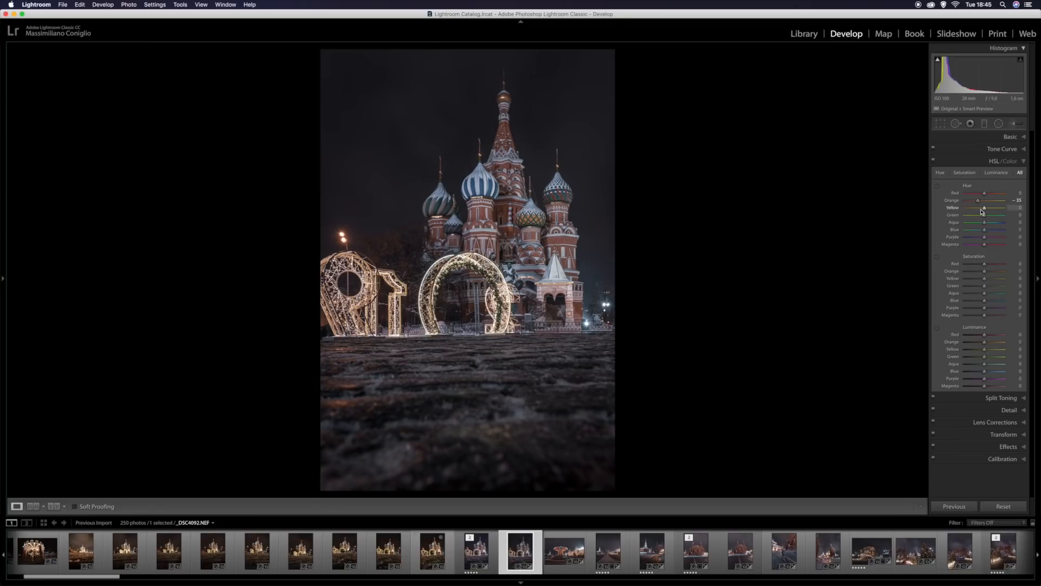
mouse_move(984, 233)
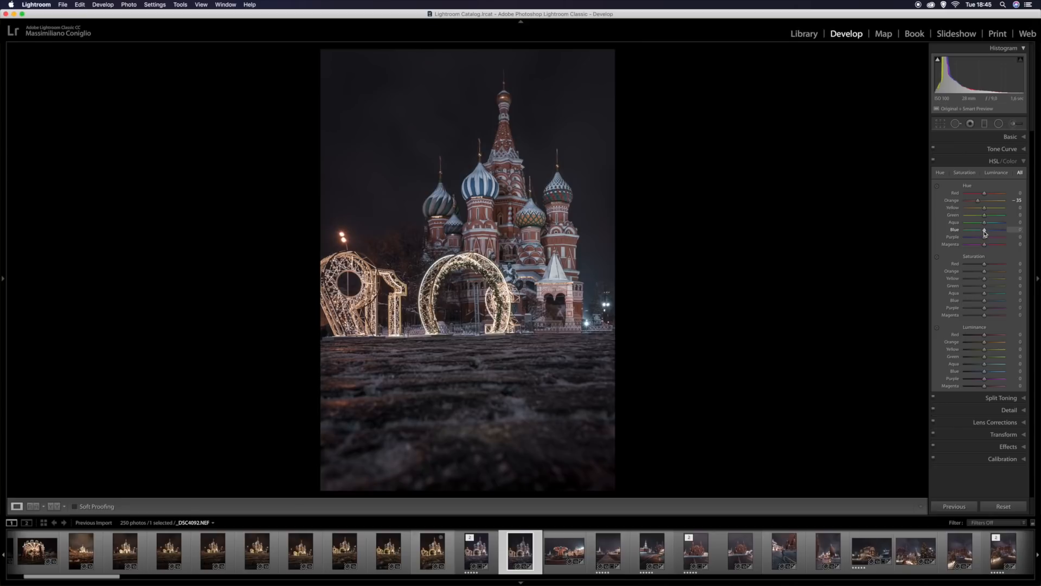
drag(984, 228, 977, 229)
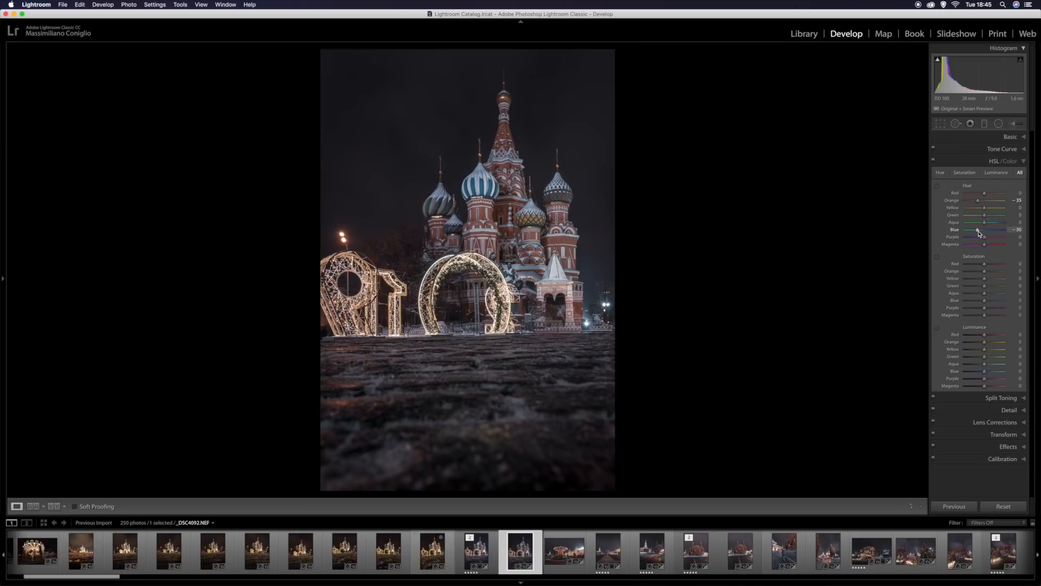
drag(977, 230, 982, 230)
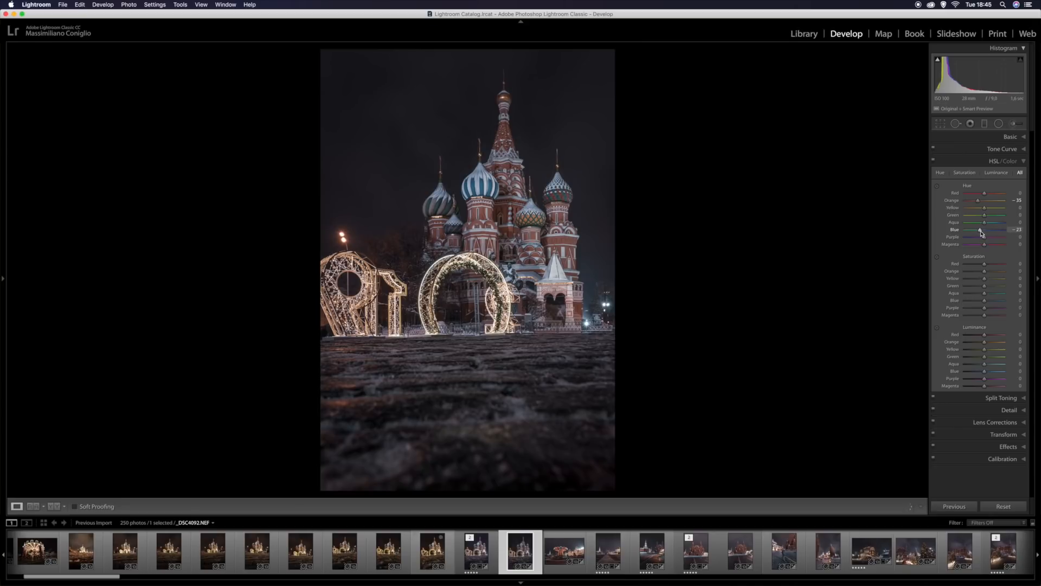
drag(981, 229, 973, 229)
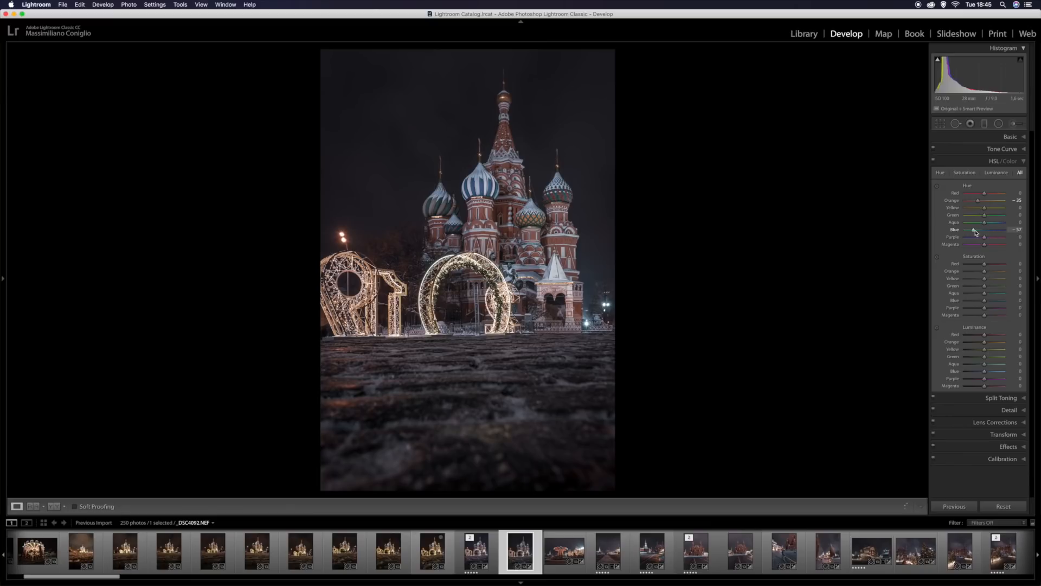
drag(990, 229, 985, 229)
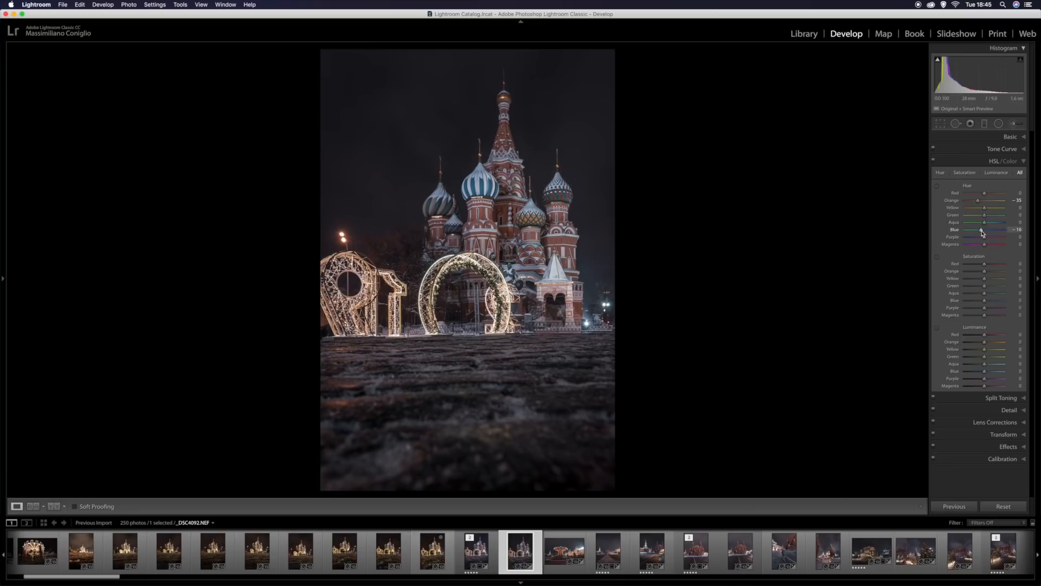
drag(981, 230, 975, 230)
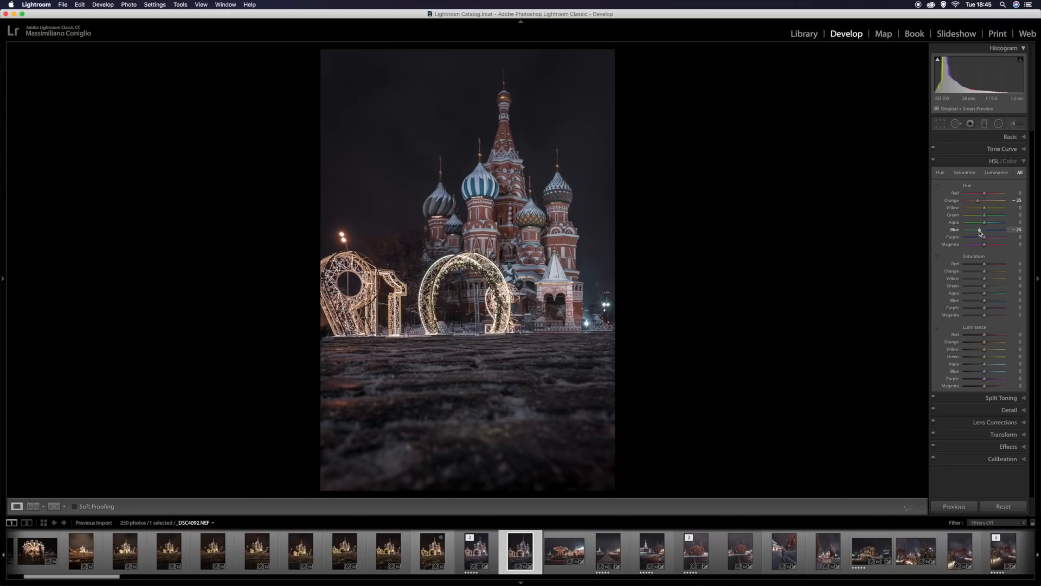
drag(989, 230, 985, 230)
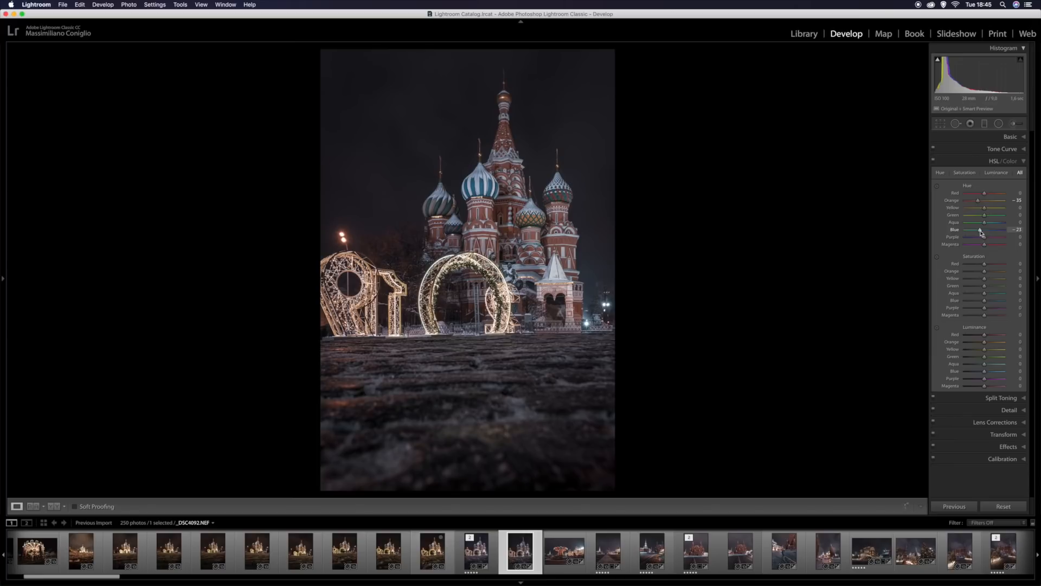
mouse_move(985, 260)
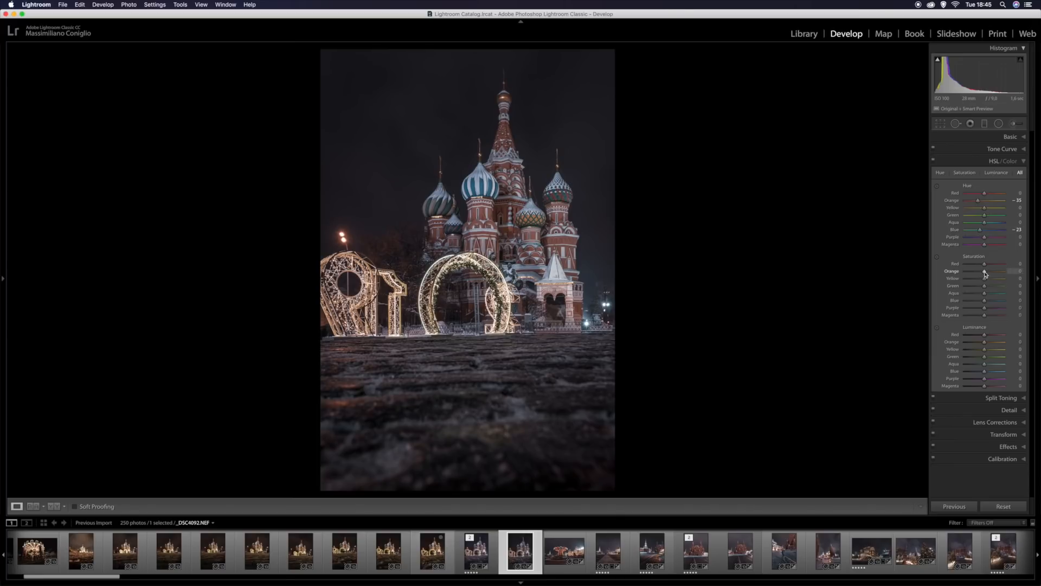
- Raise Orange saturation to +18 in the HSL panel
drag(979, 271, 988, 272)
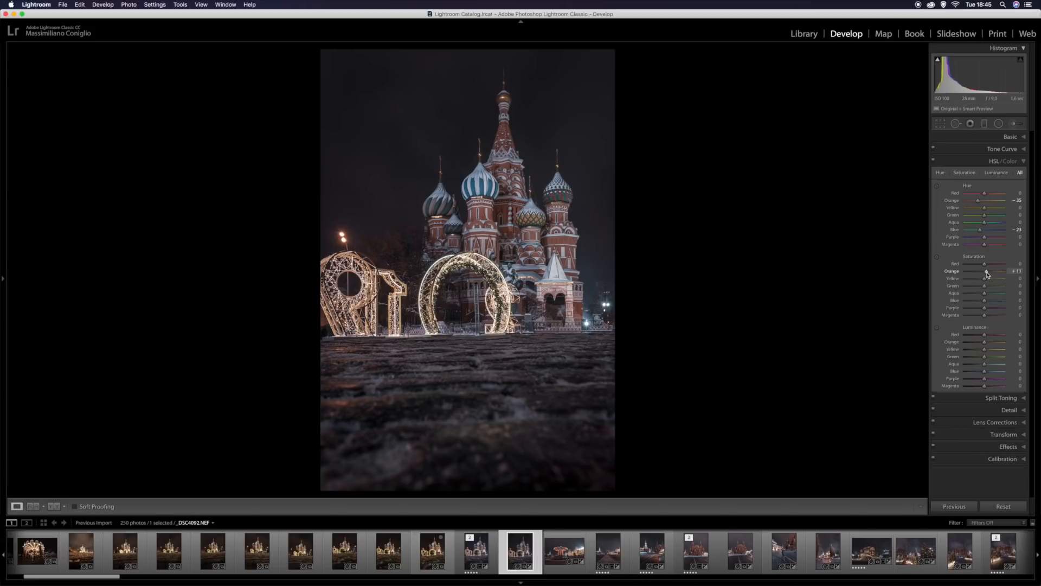
drag(985, 271, 991, 271)
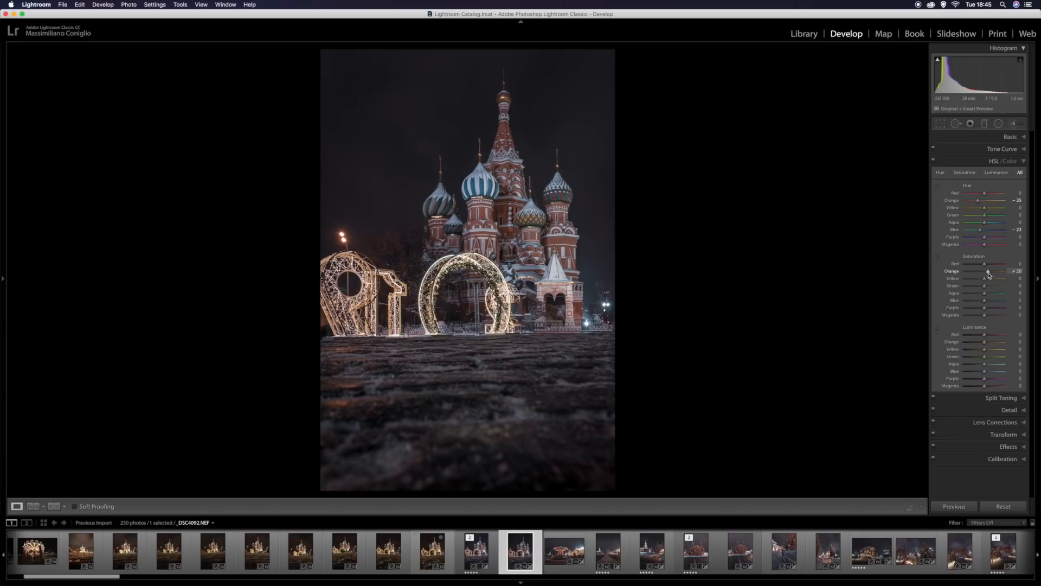
drag(986, 271, 985, 271)
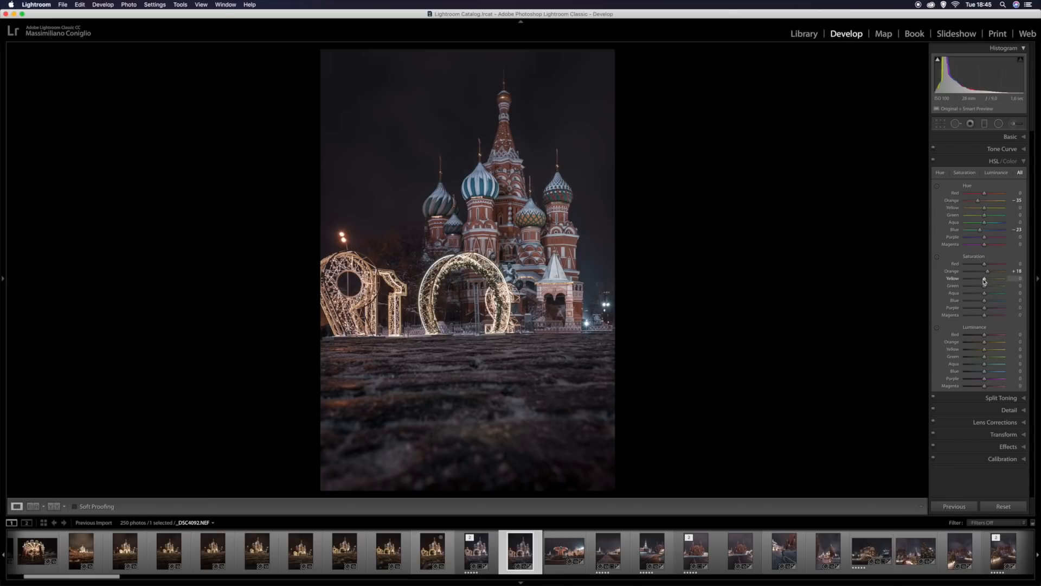
mouse_move(985, 343)
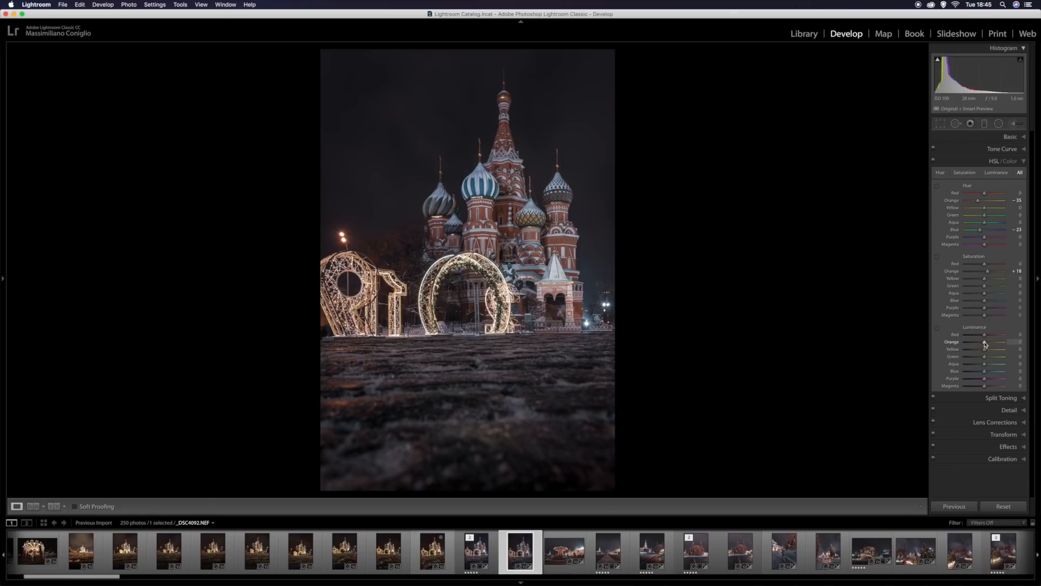
- Lower Orange luminance to −39 after trying brighter values
drag(986, 341, 989, 341)
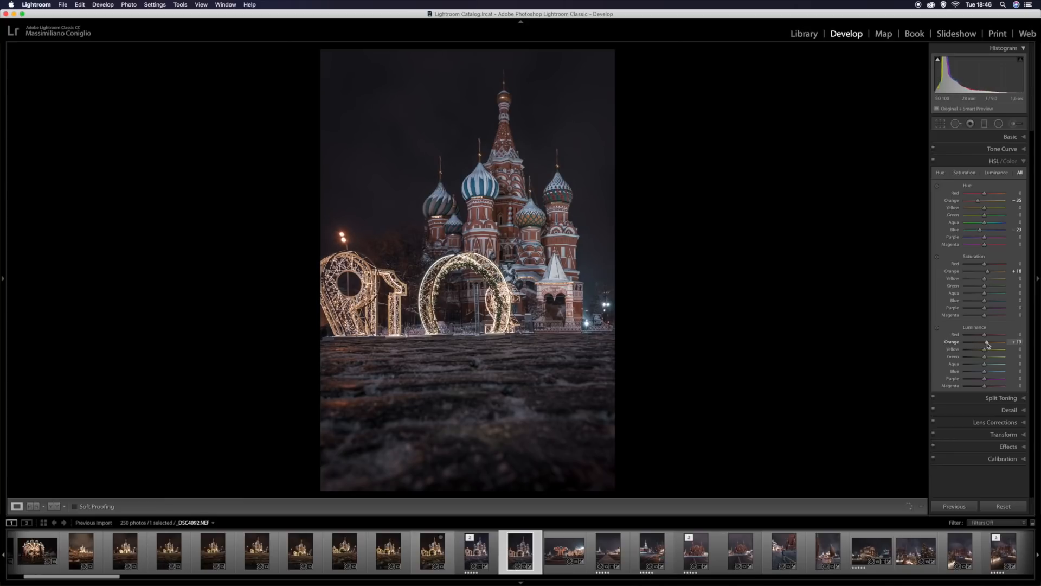
drag(985, 341, 995, 341)
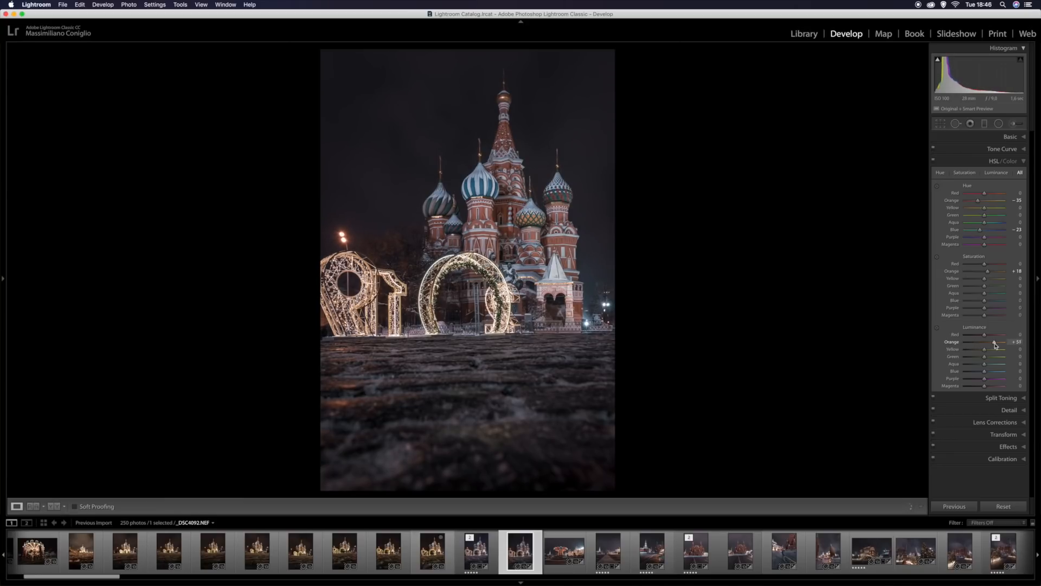
drag(986, 342, 993, 343)
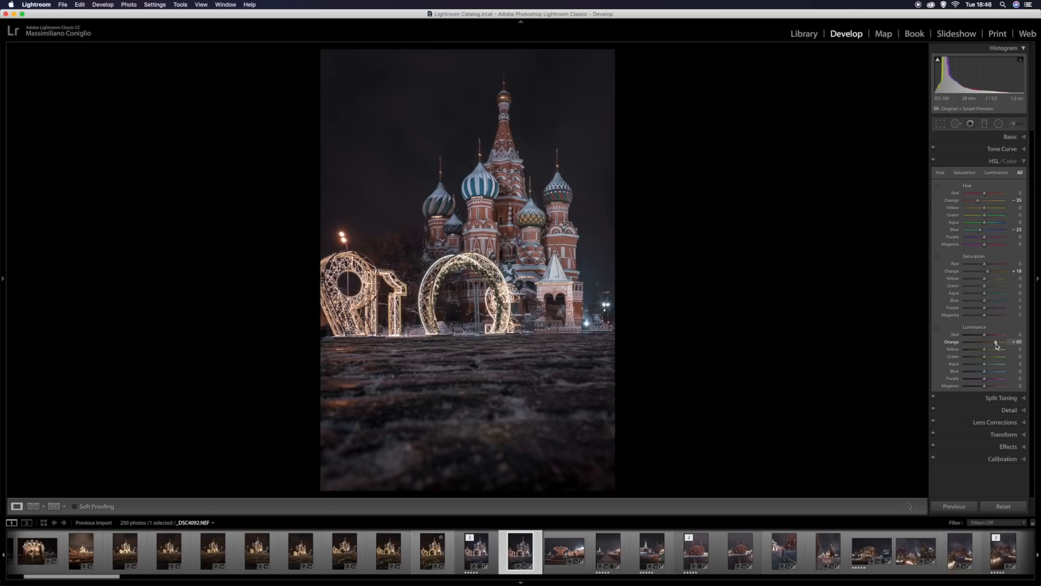
drag(997, 341, 981, 341)
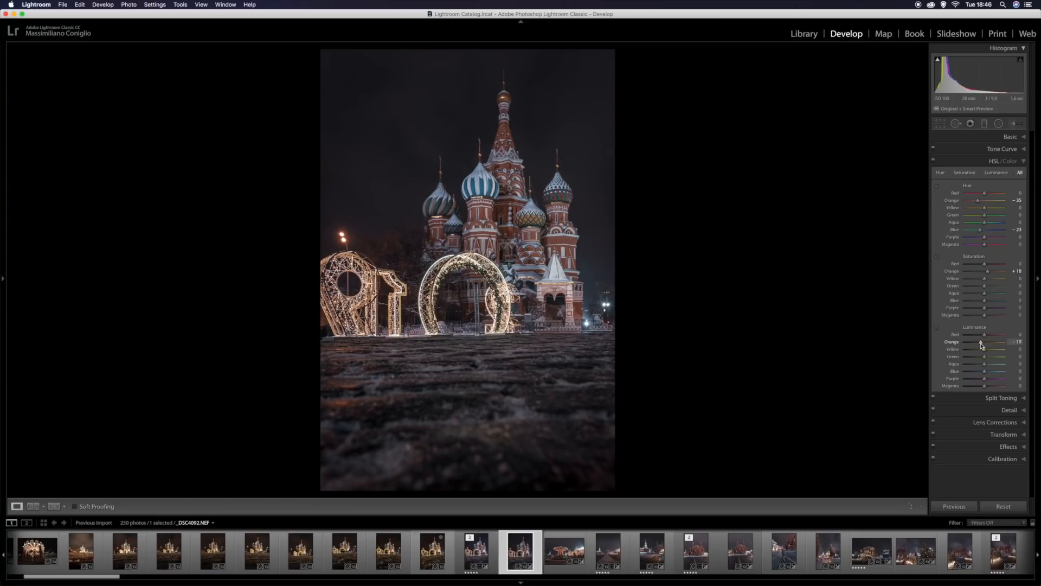
drag(984, 341, 979, 341)
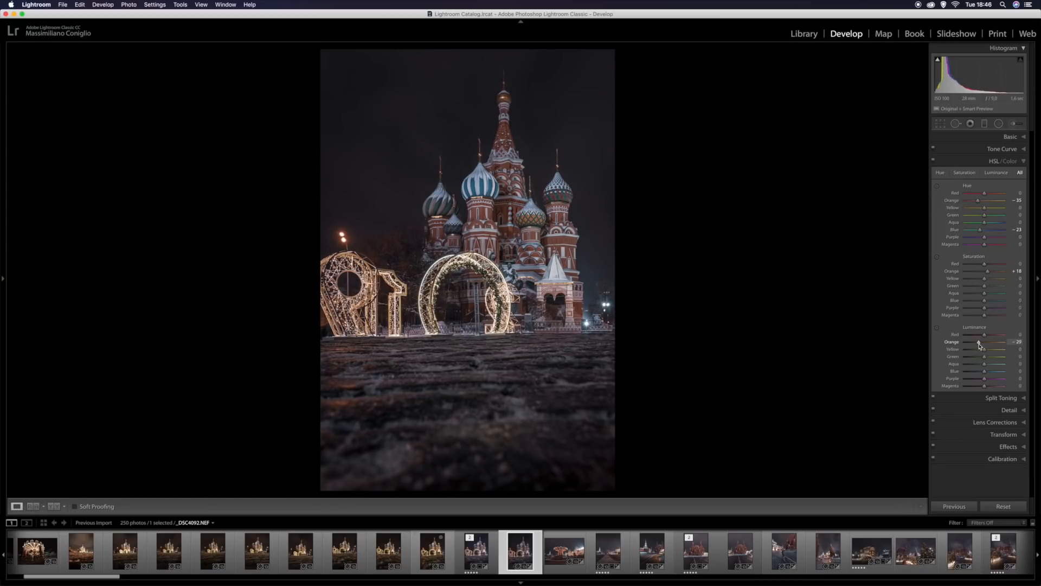
drag(985, 341, 989, 341)
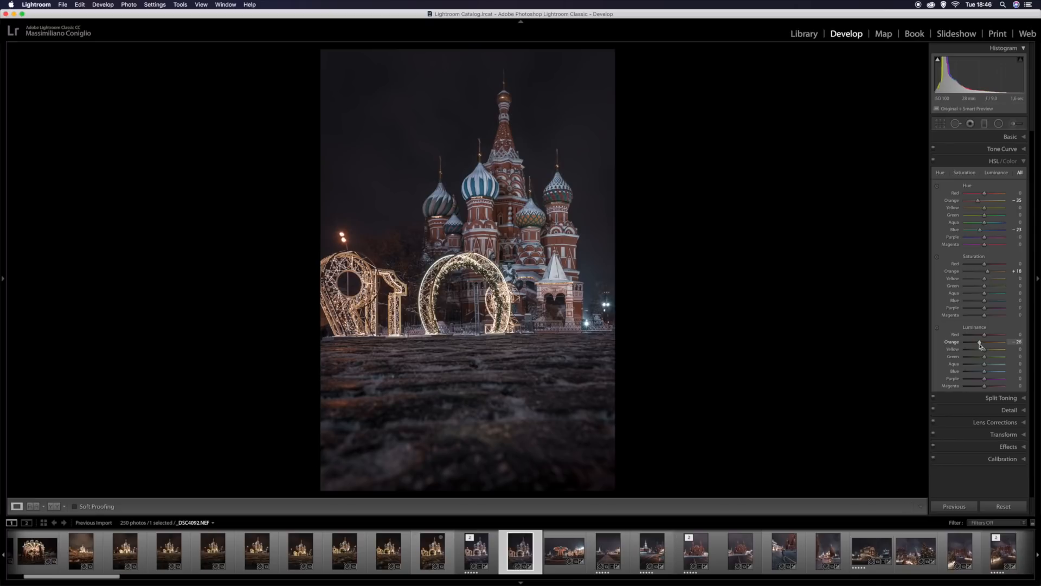
drag(979, 343, 970, 342)
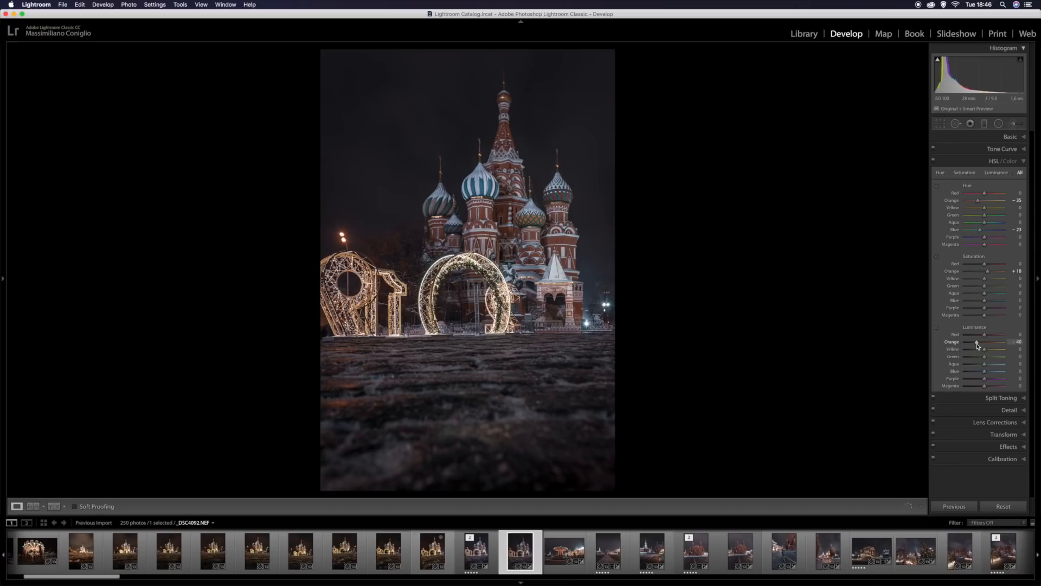
drag(986, 341, 987, 341)
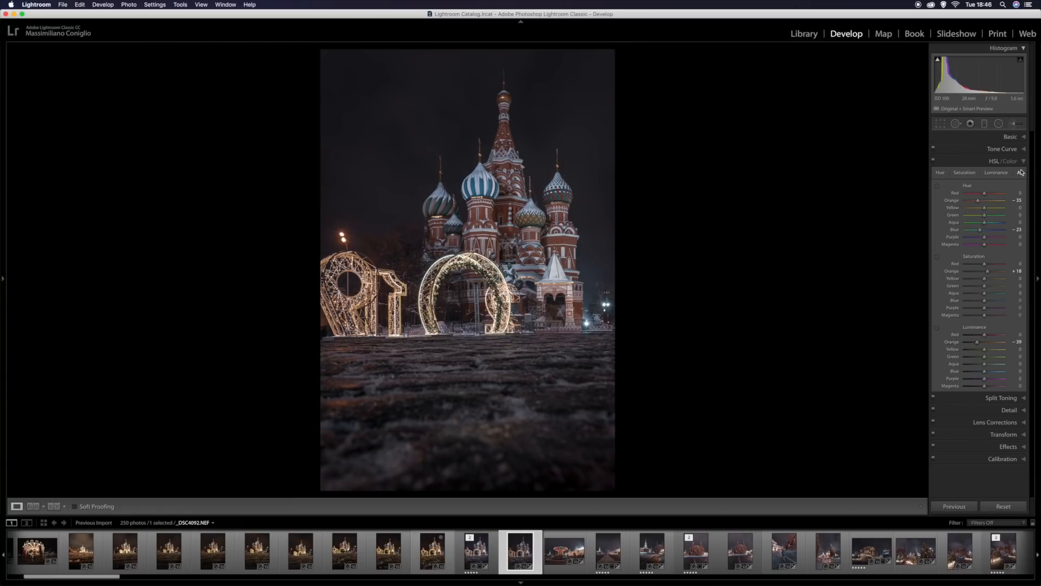
- Collapse HSL and reset the tone curve to a straight line
click(1019, 172)
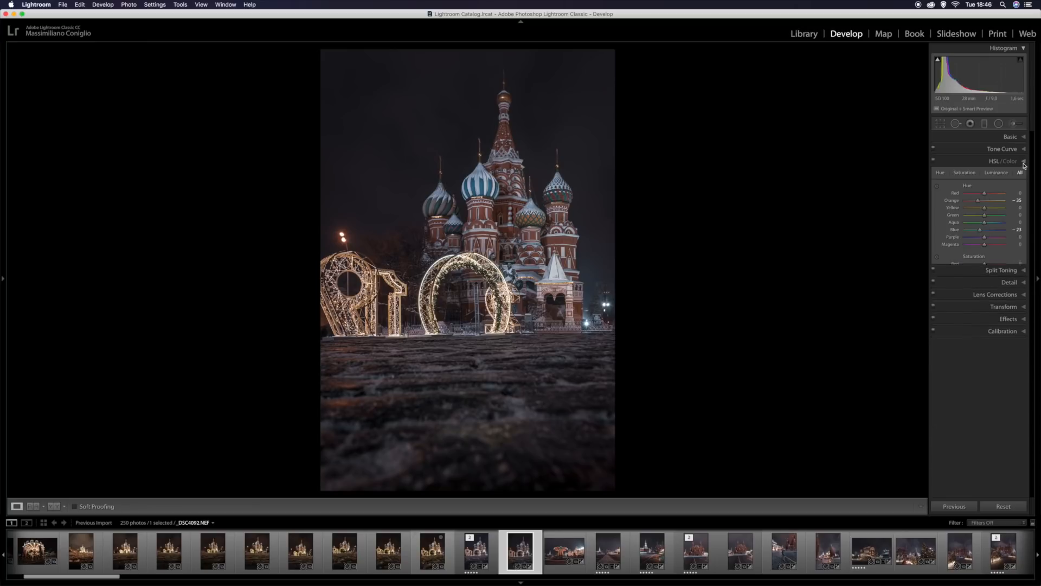
click(1002, 148)
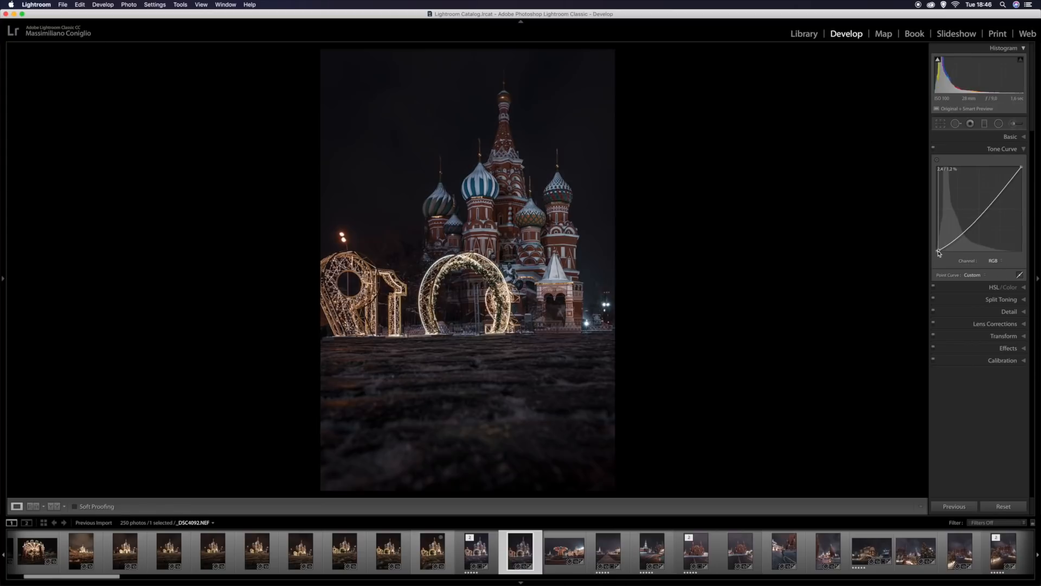
click(938, 251)
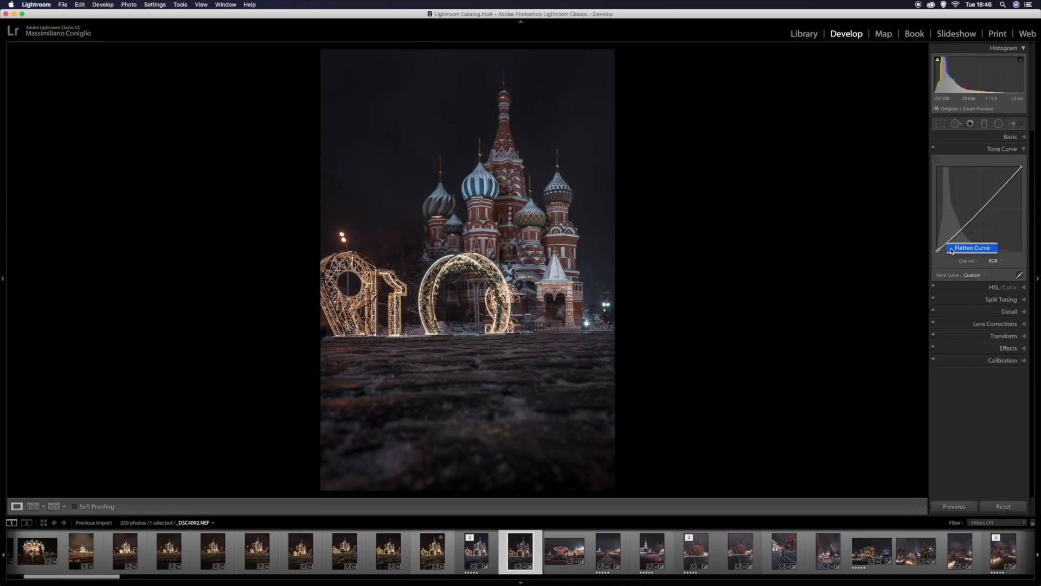
click(972, 248)
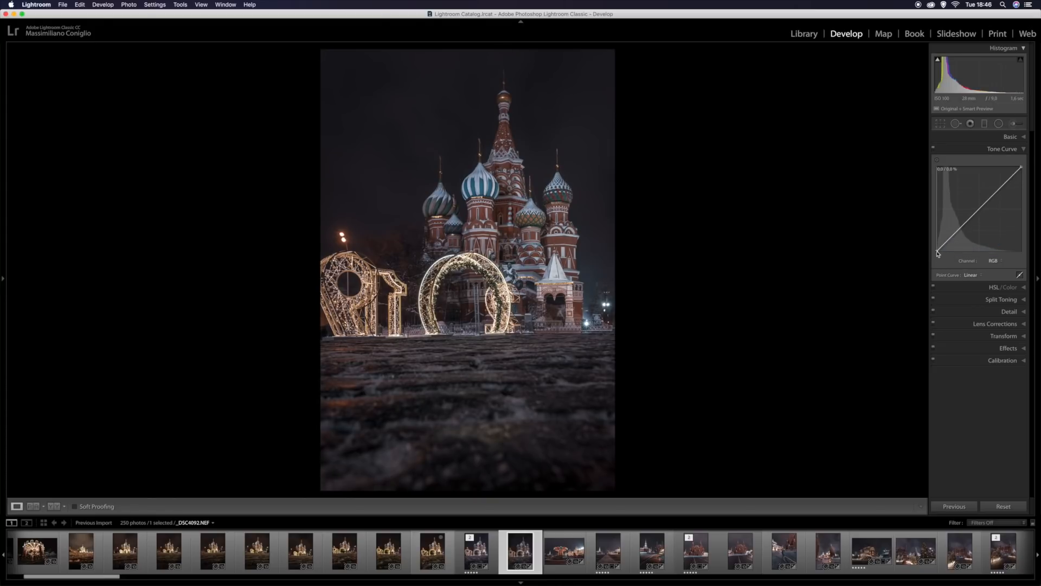
- Lift the curve's black point for matte shadows, then disable the curve to compare
drag(937, 252, 939, 251)
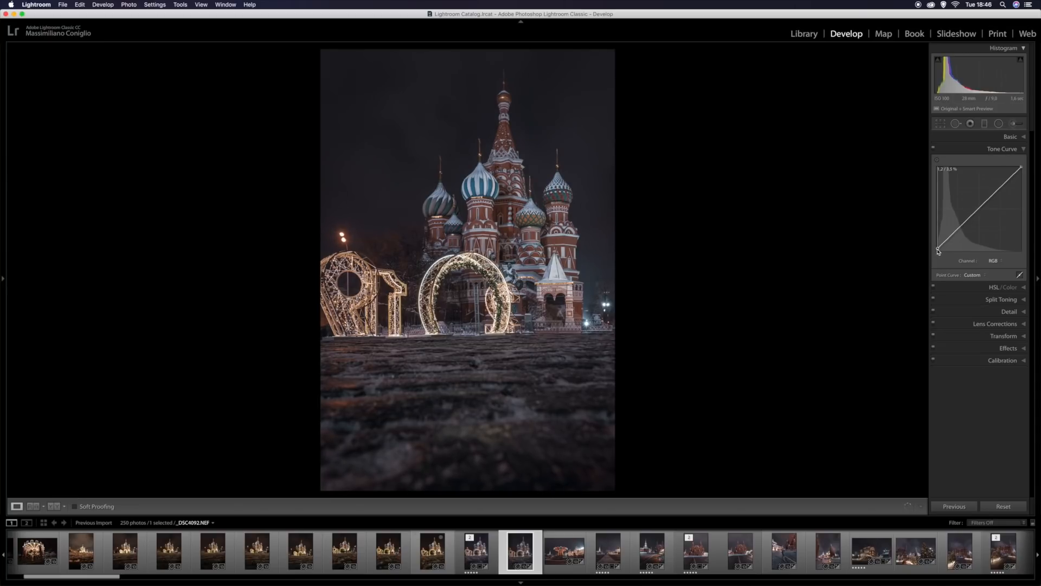
drag(938, 251, 938, 249)
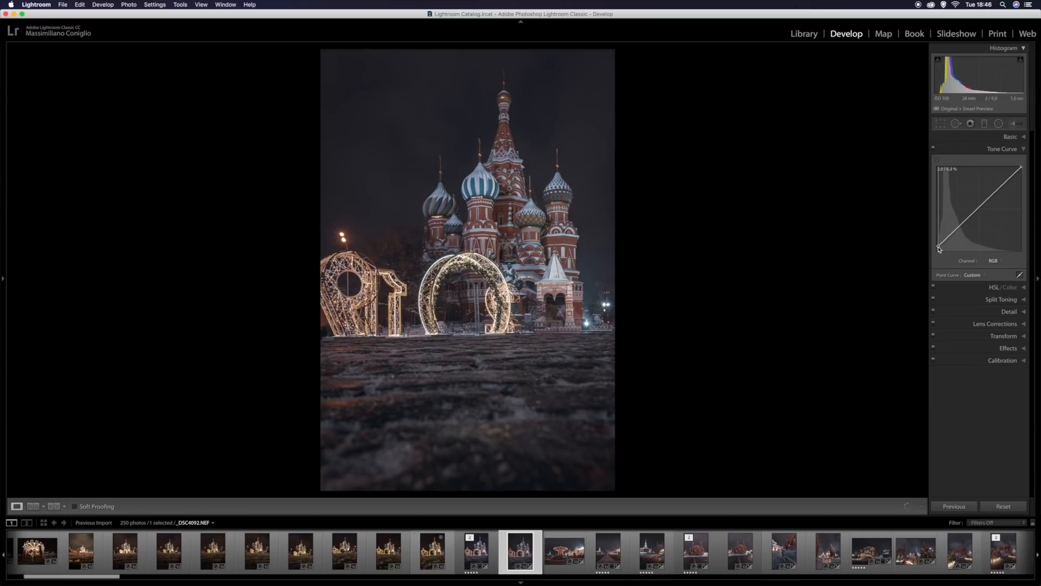
drag(938, 248, 940, 247)
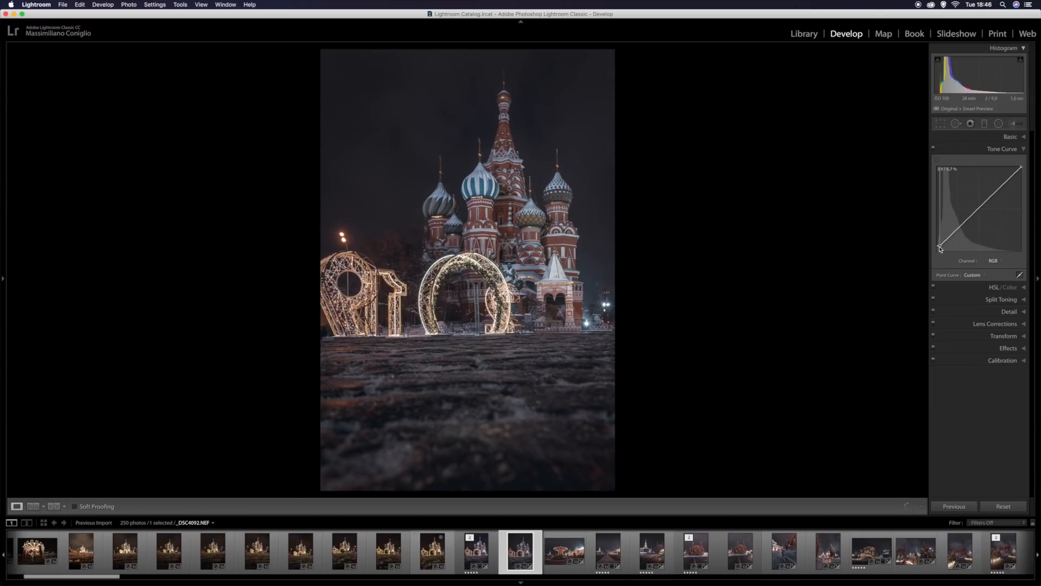
drag(940, 247, 940, 248)
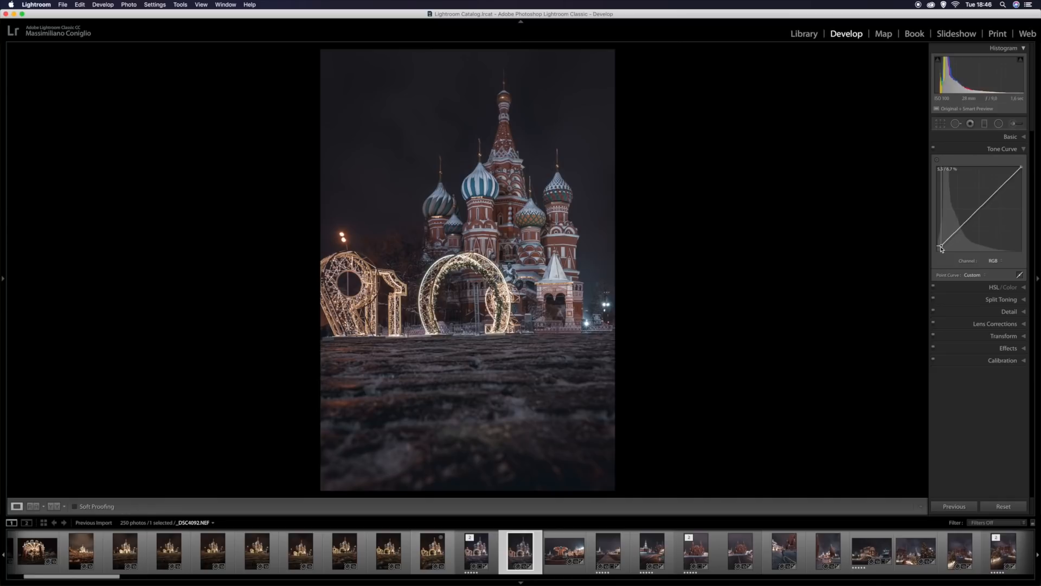
drag(941, 249, 939, 245)
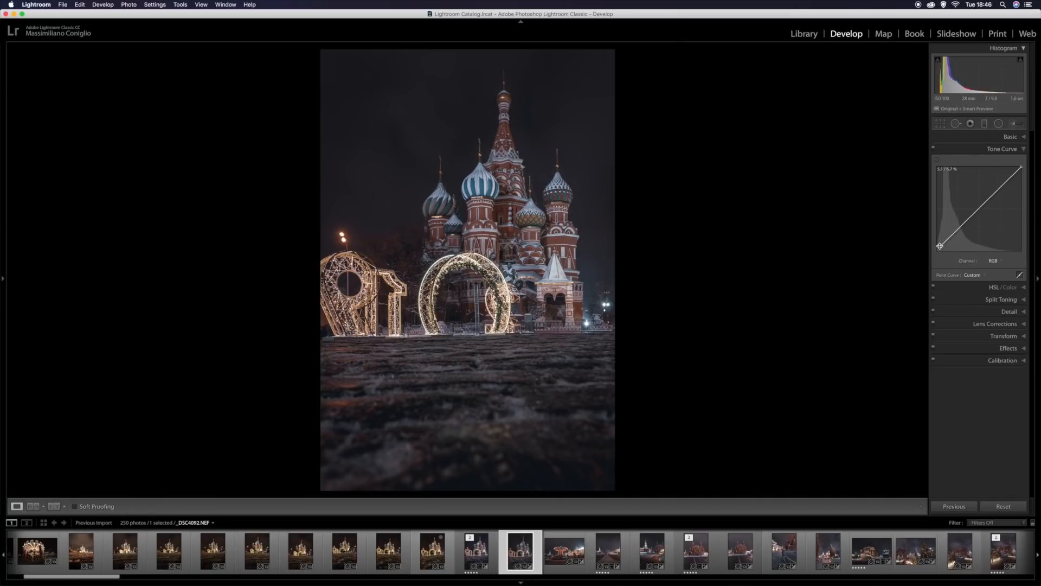
click(935, 152)
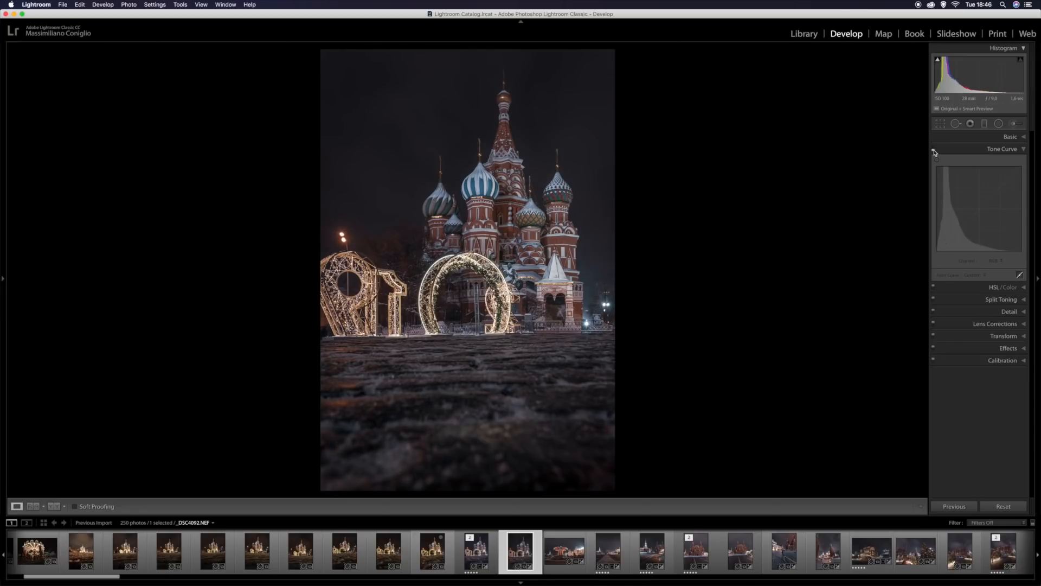
- Turn the tone curve back on, collapse its panel, and switch to _DSC4092-Edit.tif
click(1023, 148)
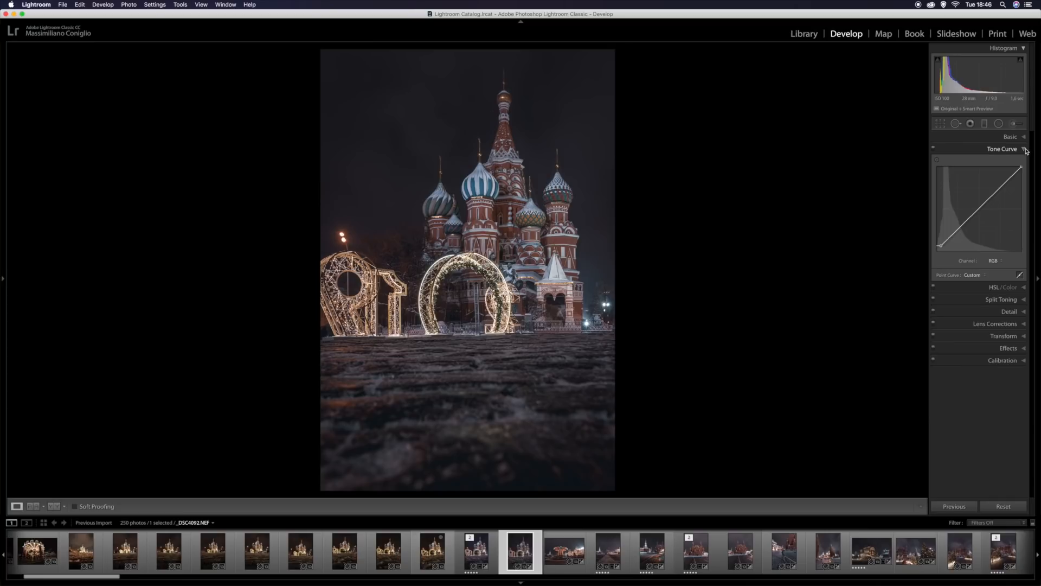
click(1002, 149)
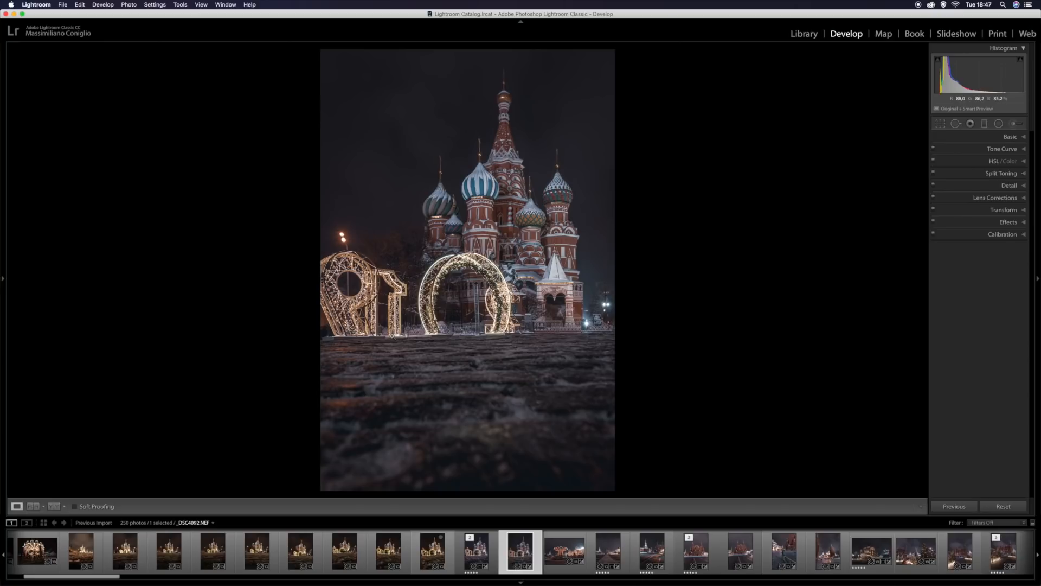
click(477, 551)
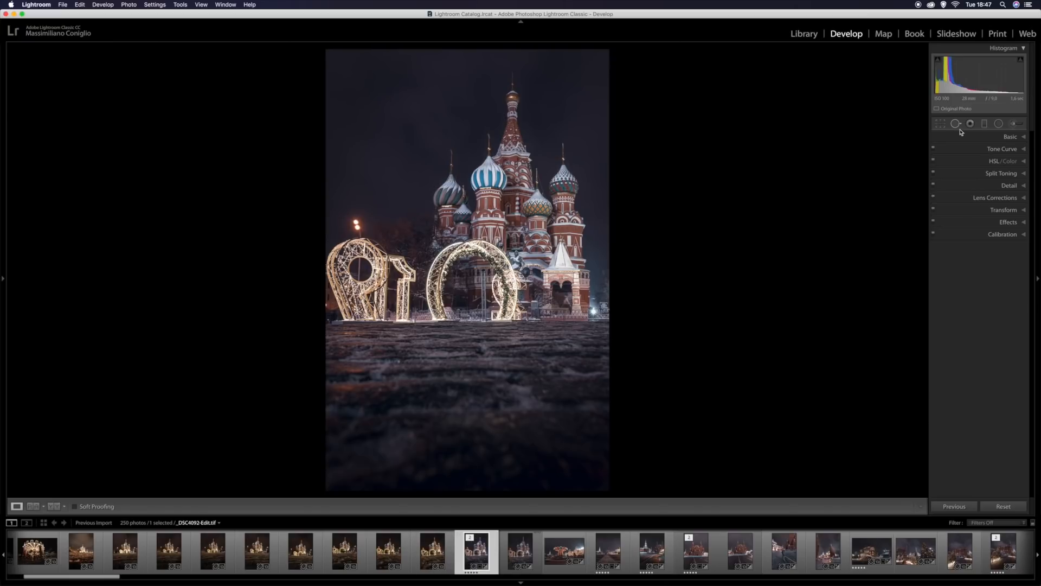
- Review the TIFF copy's crop without changes, then return to _DSC4092.NEF
click(940, 124)
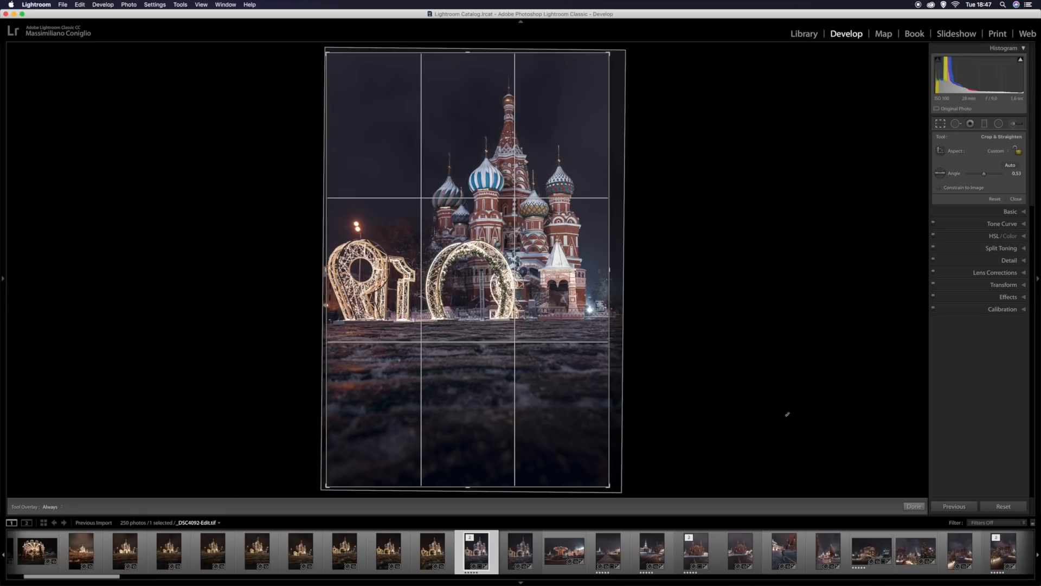
mouse_move(878, 488)
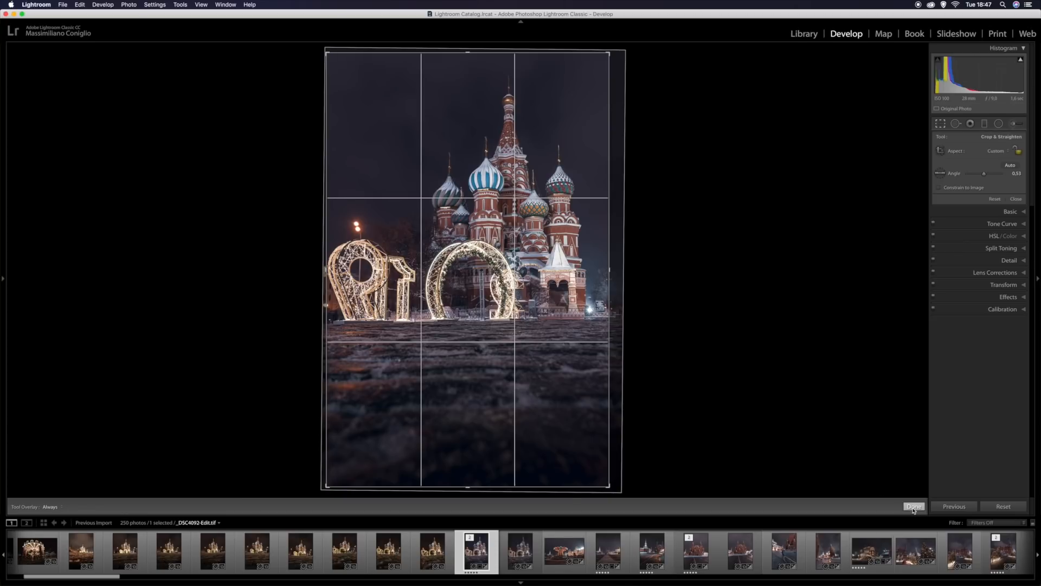
click(914, 506)
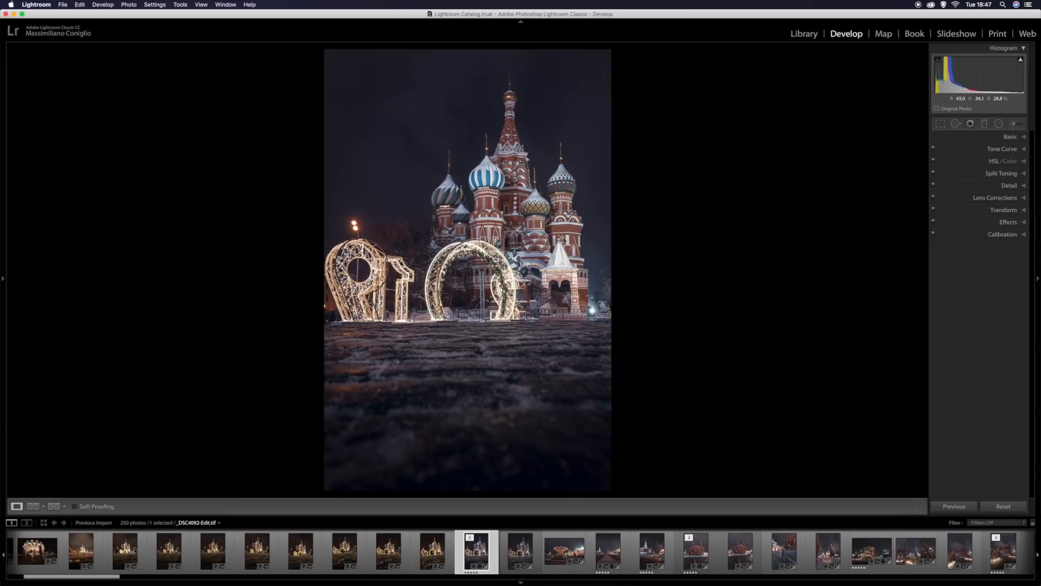
click(520, 551)
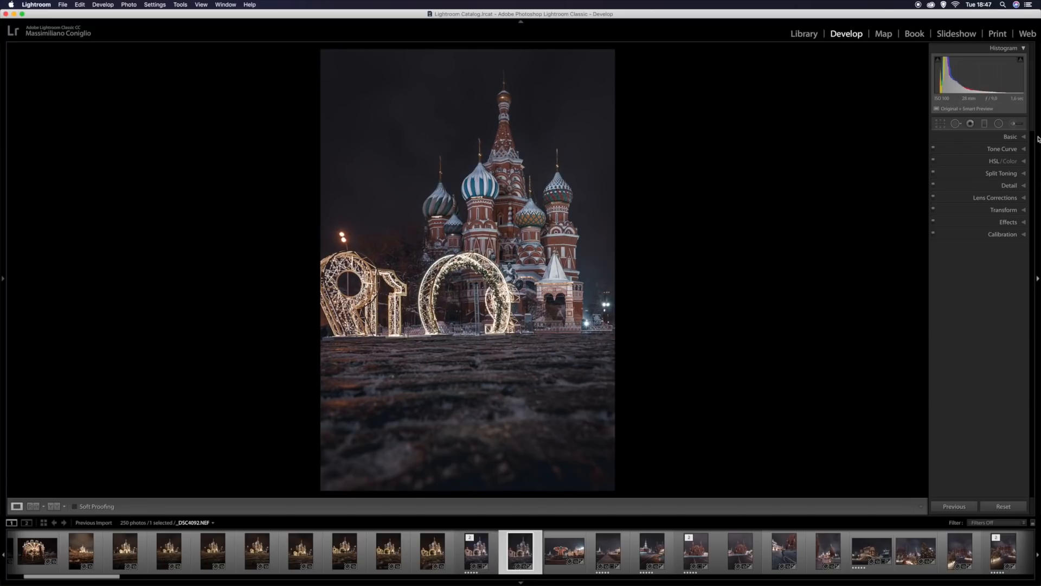
- Cool the white balance to about 2,744 K with the Temp slider
click(1010, 136)
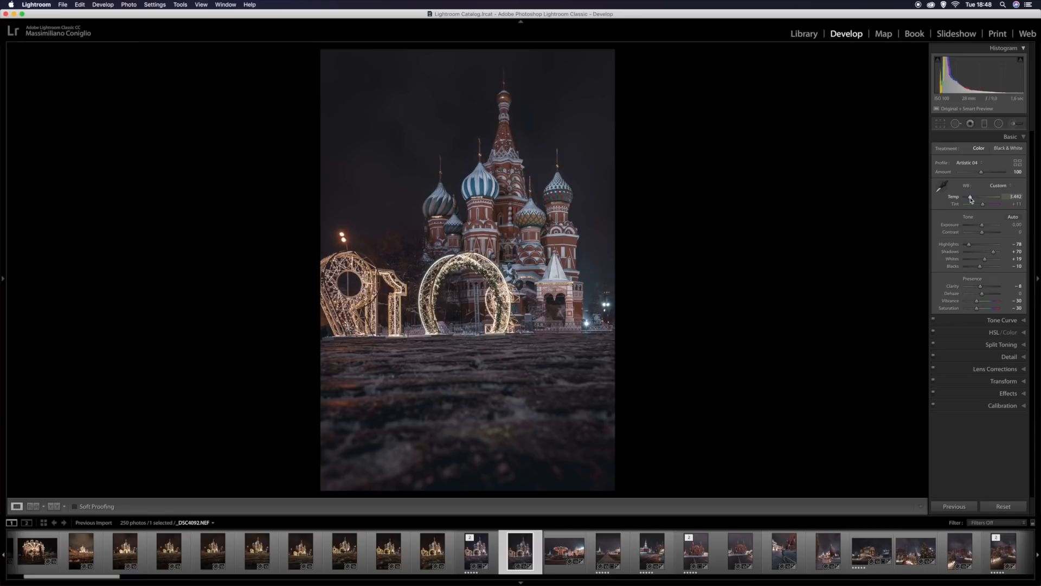
drag(993, 196, 983, 196)
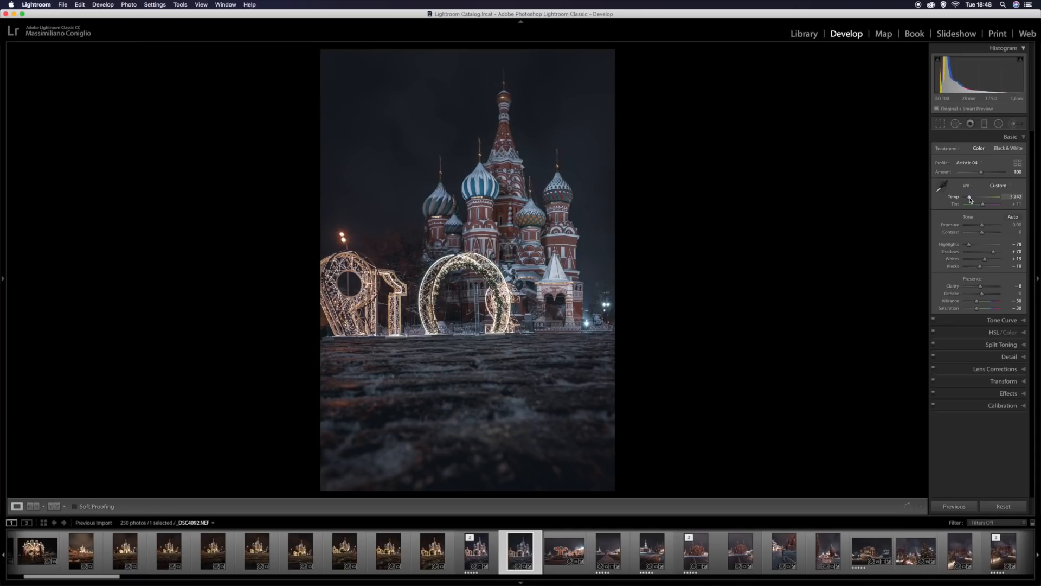
drag(970, 196, 979, 196)
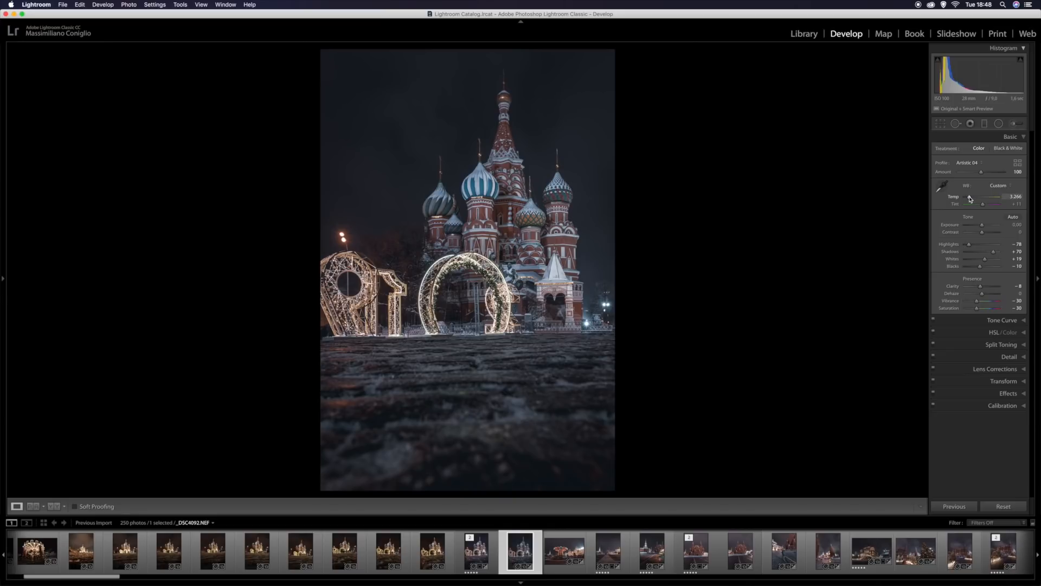
drag(988, 196, 969, 197)
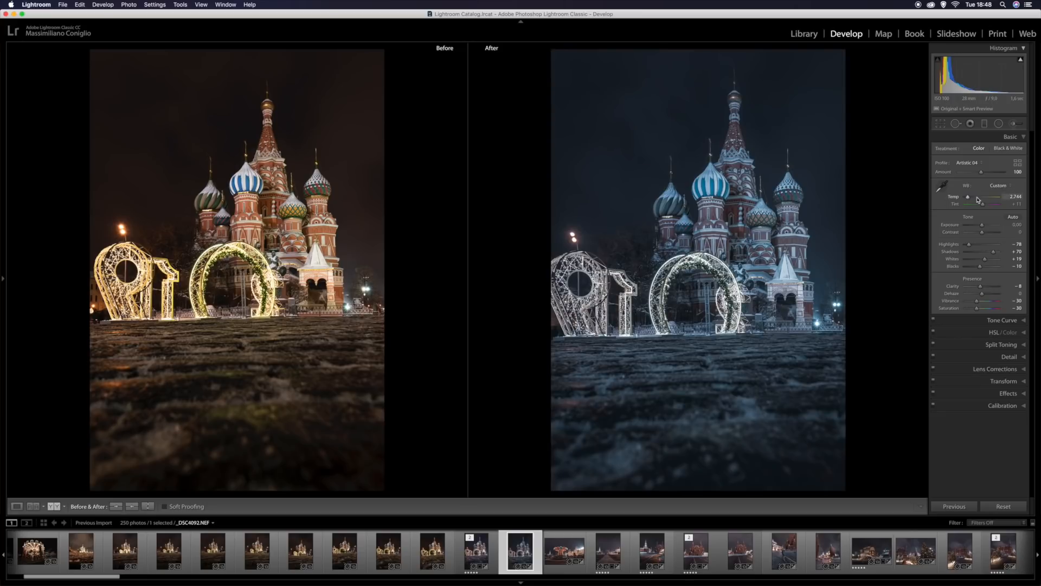
- Adjust Temp in the Before/After view, settling around a warmer 3,367 K
drag(977, 197, 989, 197)
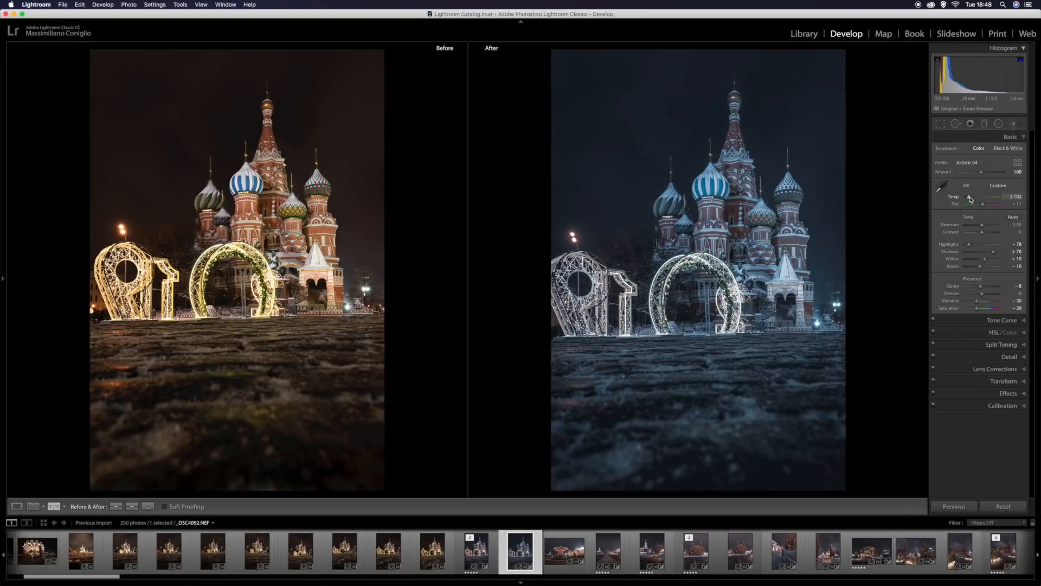
drag(983, 198, 988, 198)
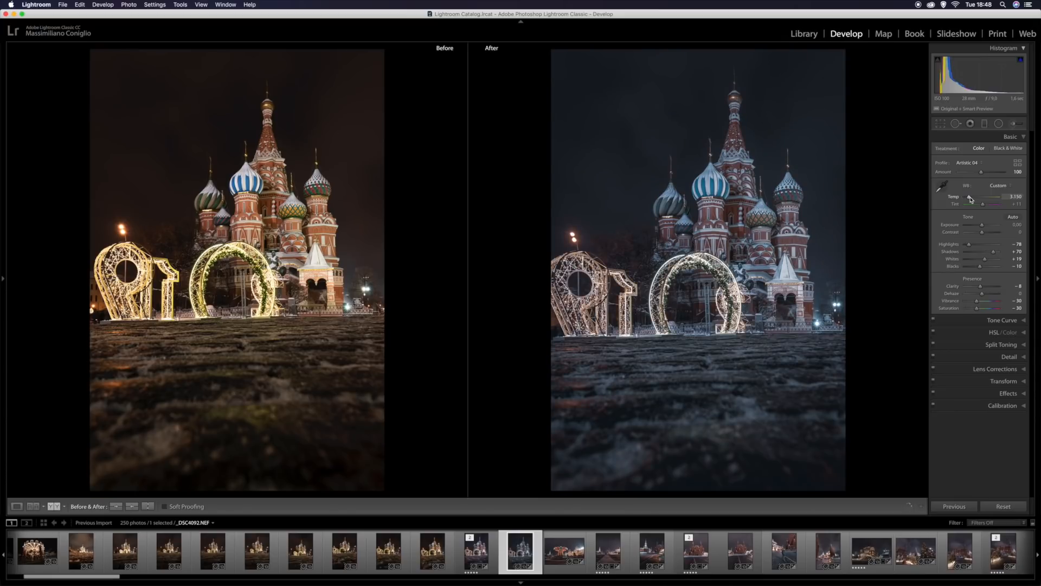
drag(969, 196, 973, 196)
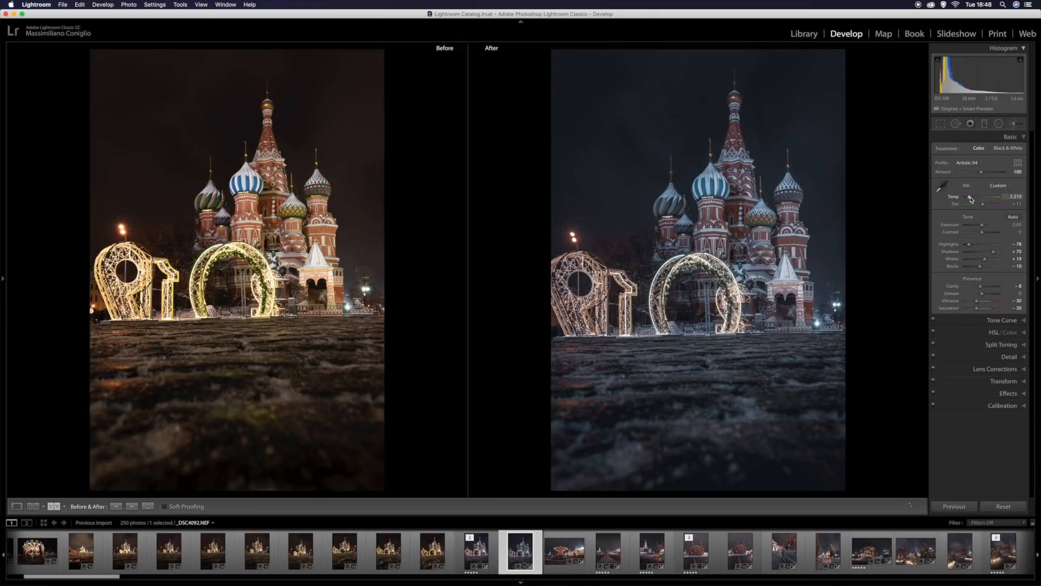
drag(988, 201, 994, 201)
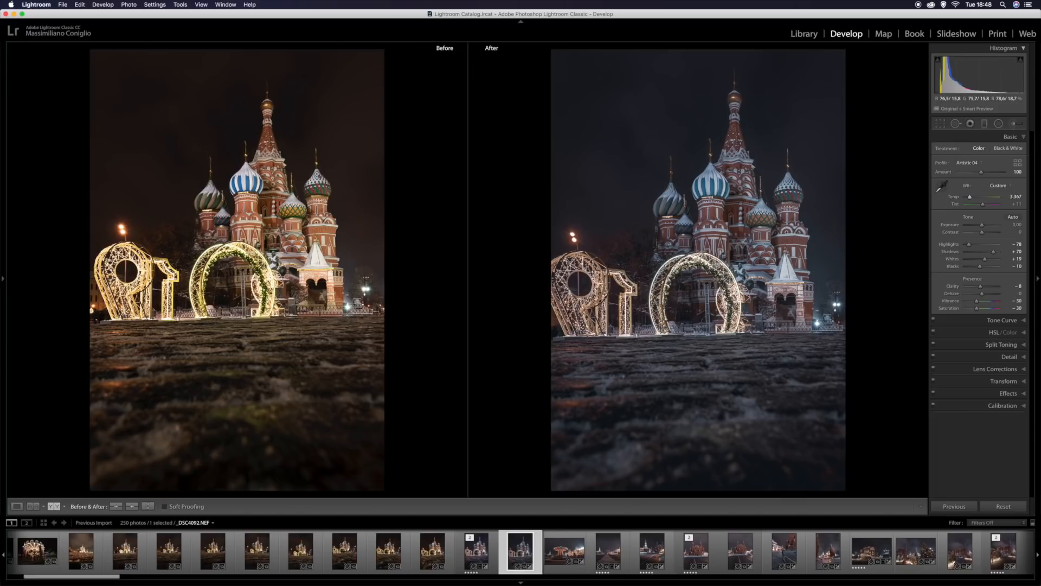
mouse_move(804, 282)
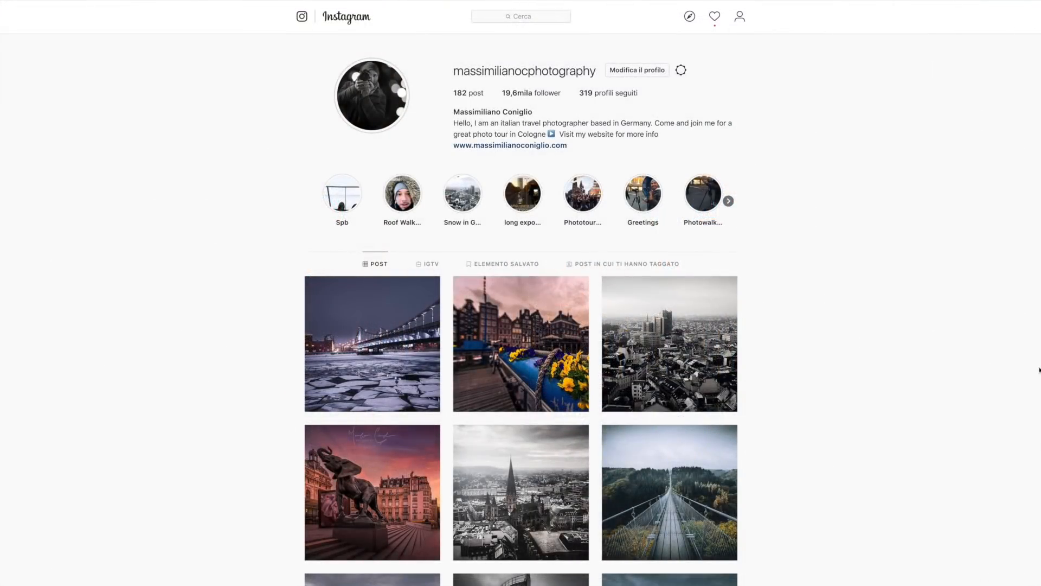
- Scroll down the Instagram profile to browse more city and landscape posts
scroll(down, 3)
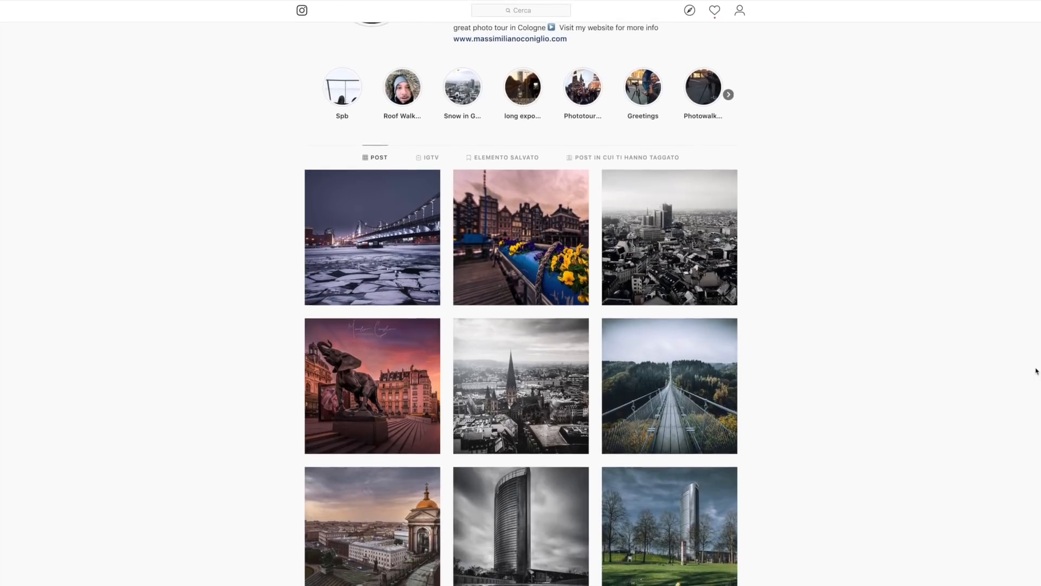
scroll(down, 3)
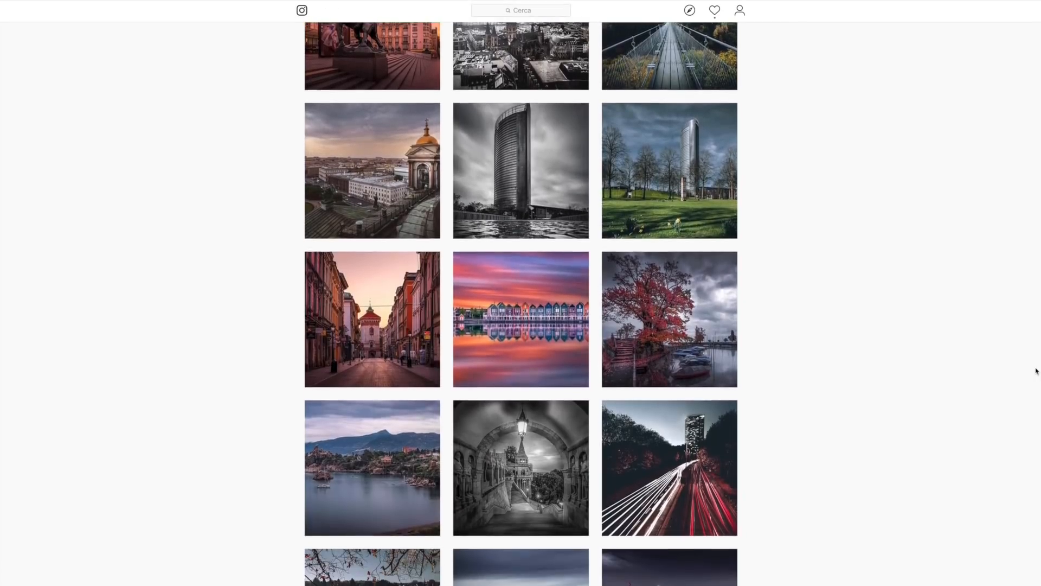
scroll(down, 3)
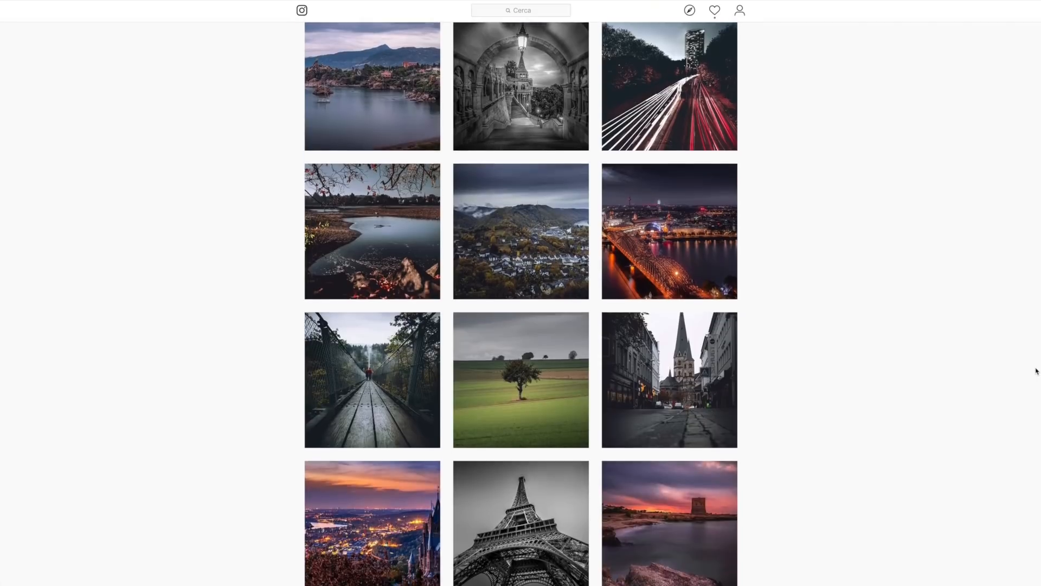